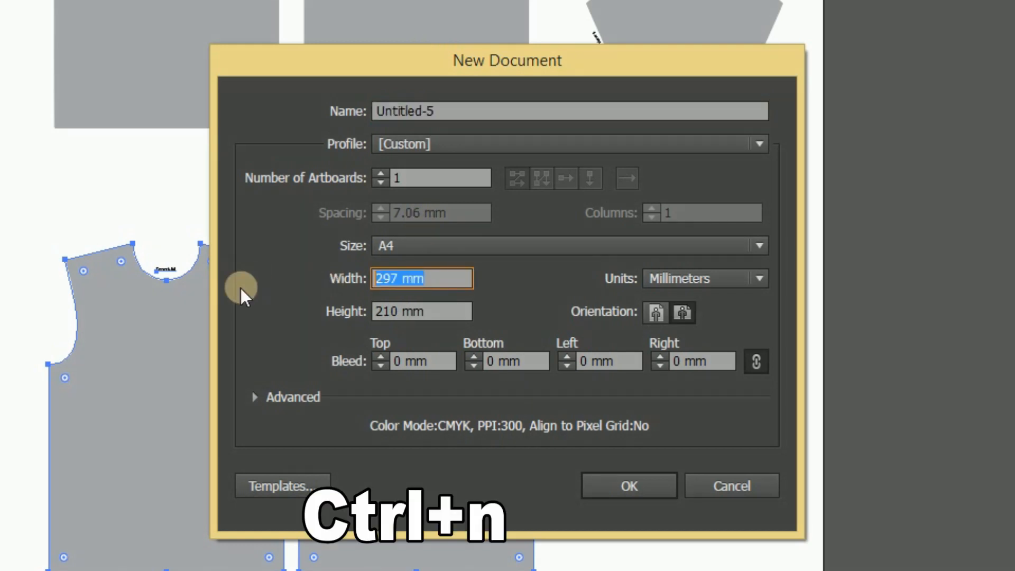
- Create a new document 1500 mm wide by 2000 mm high
type("1500")
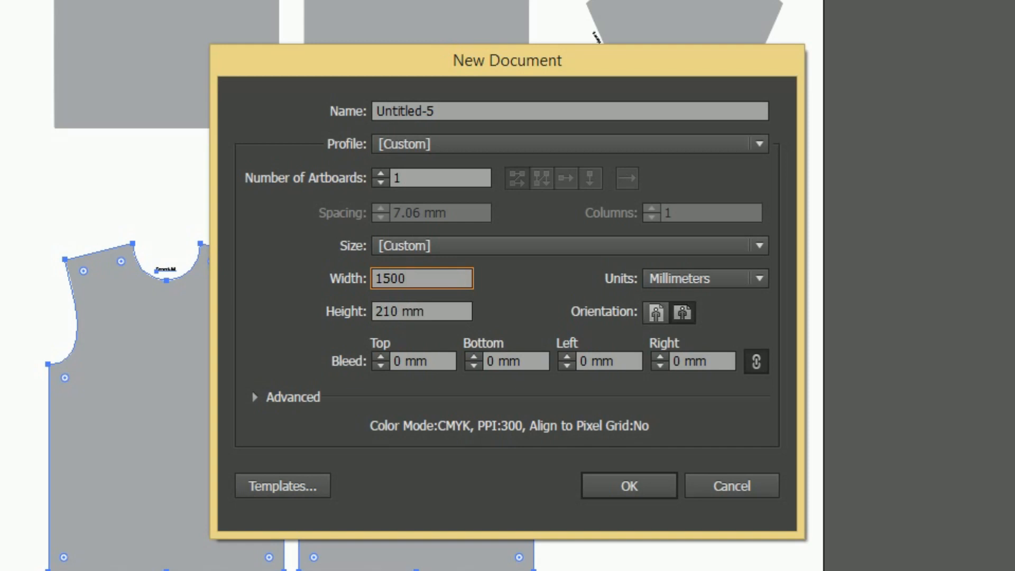
type("2000")
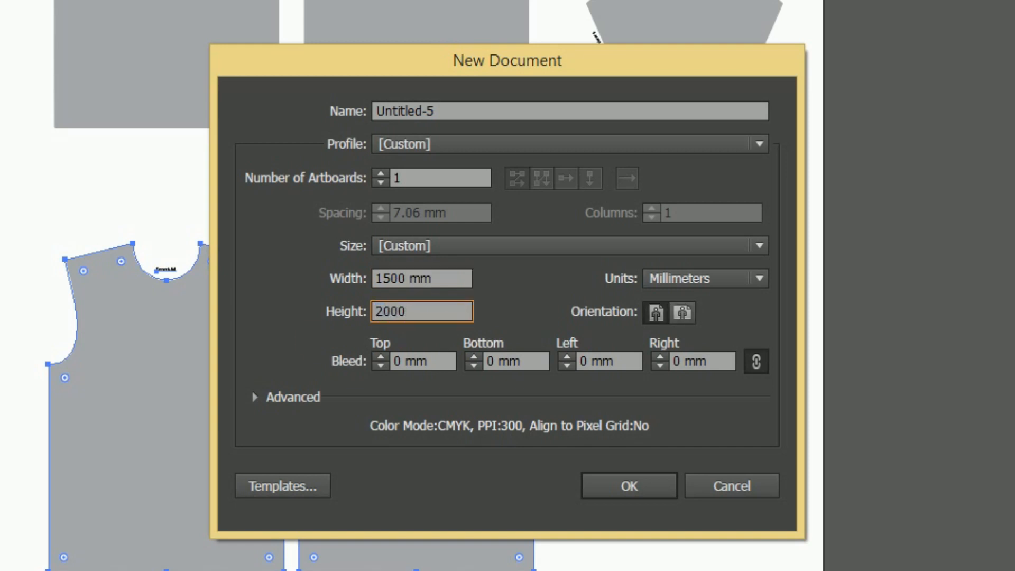
left_click(627, 486)
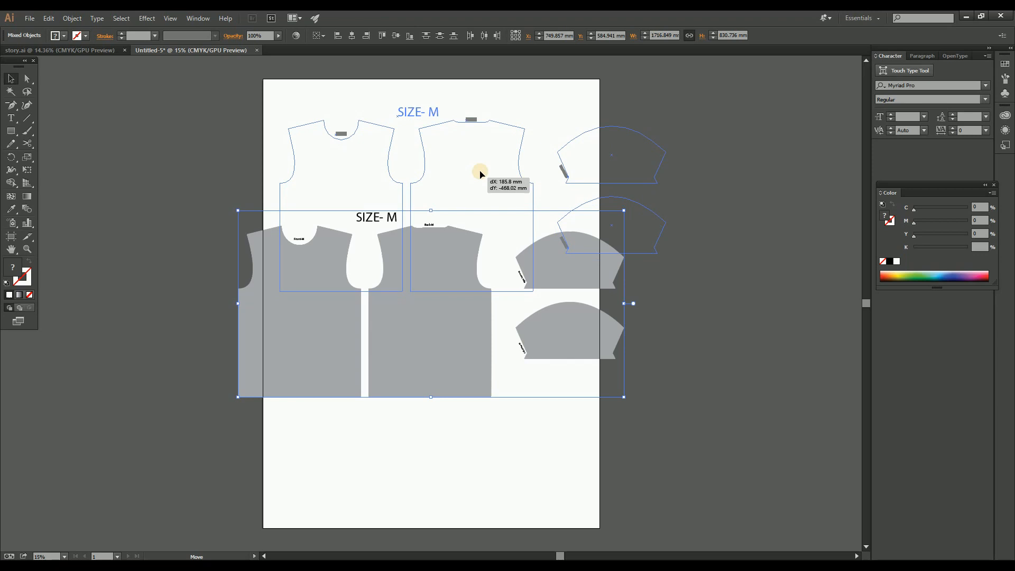
- Move the pattern pieces onto the page and bring in the t-shirt reference photo
left_click_drag(480, 172, 525, 207)
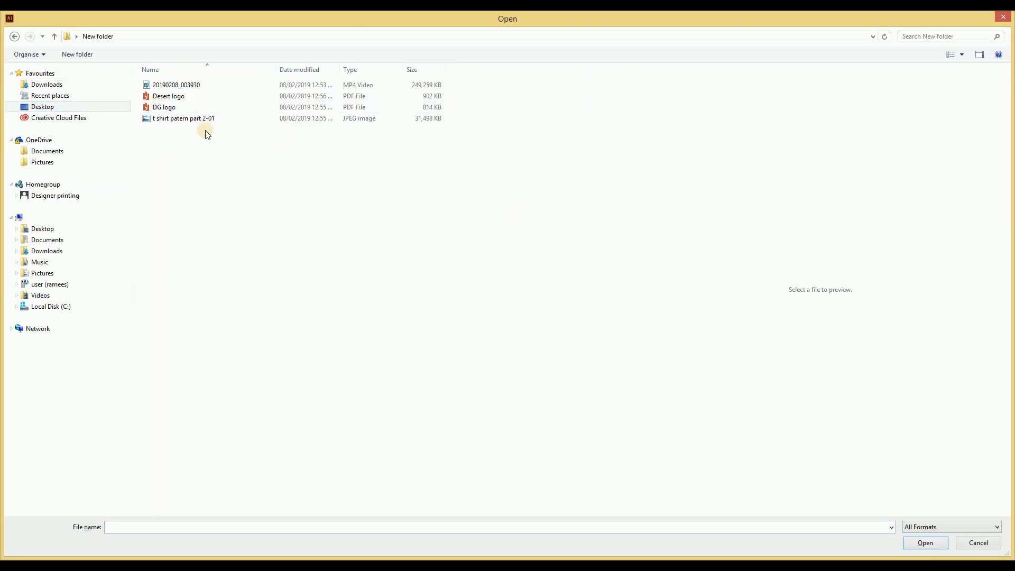
left_click(949, 54)
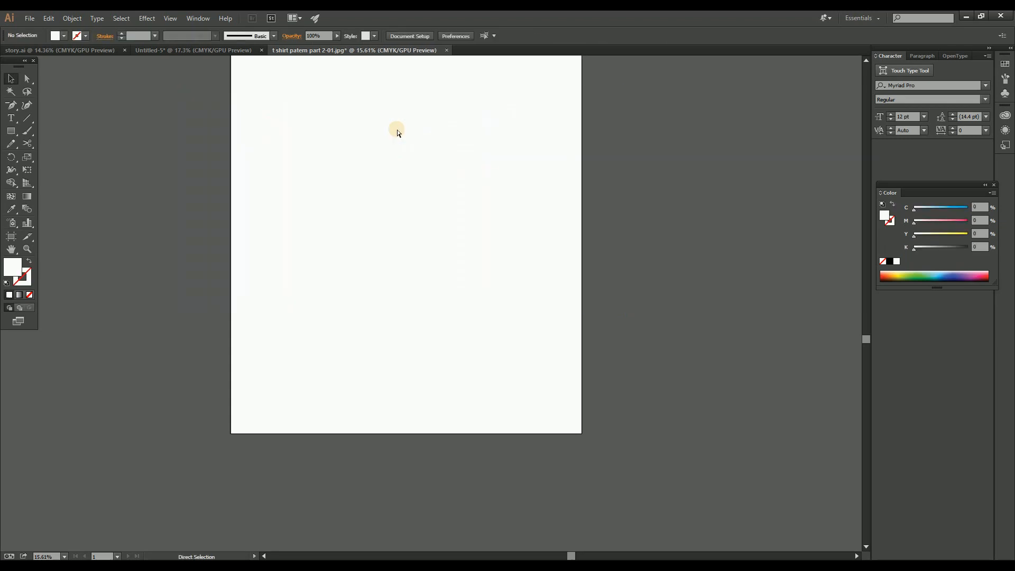
left_click(192, 50)
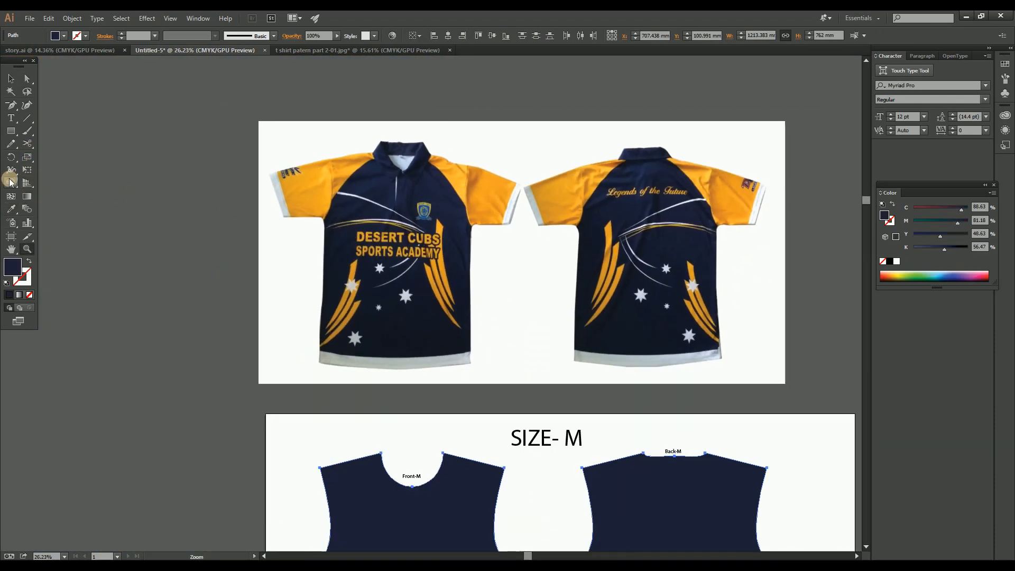
- Sample the photo's sleeve yellow and set the sleeve fill to C0 M25 Y100 K0
left_click(13, 266)
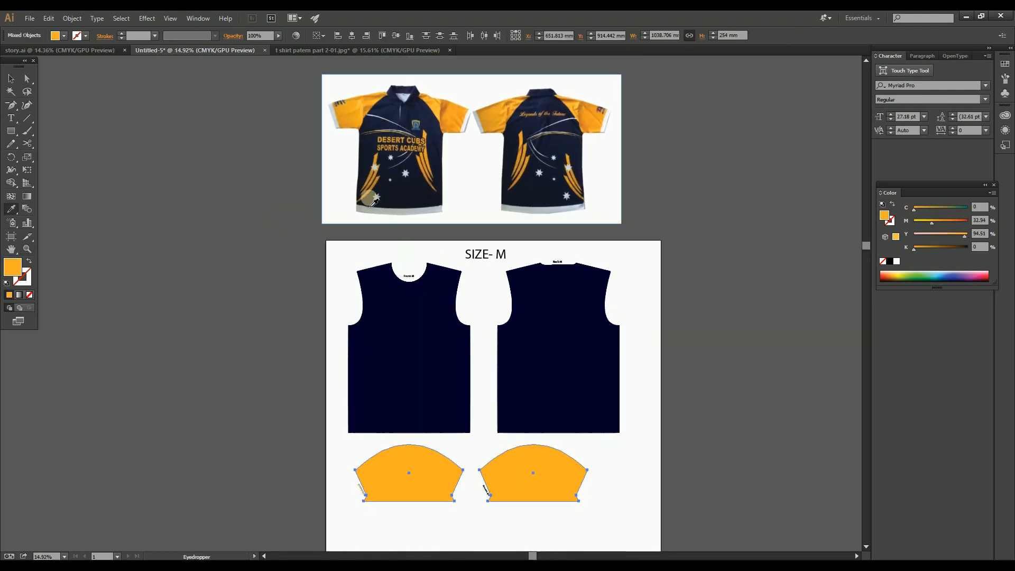
double_click(13, 262)
type("100")
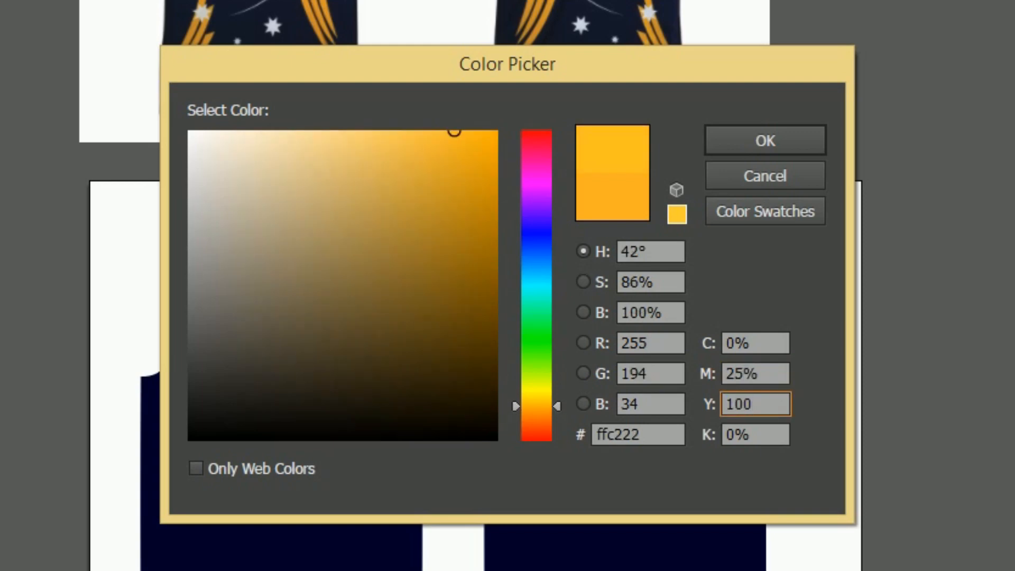
left_click(764, 139)
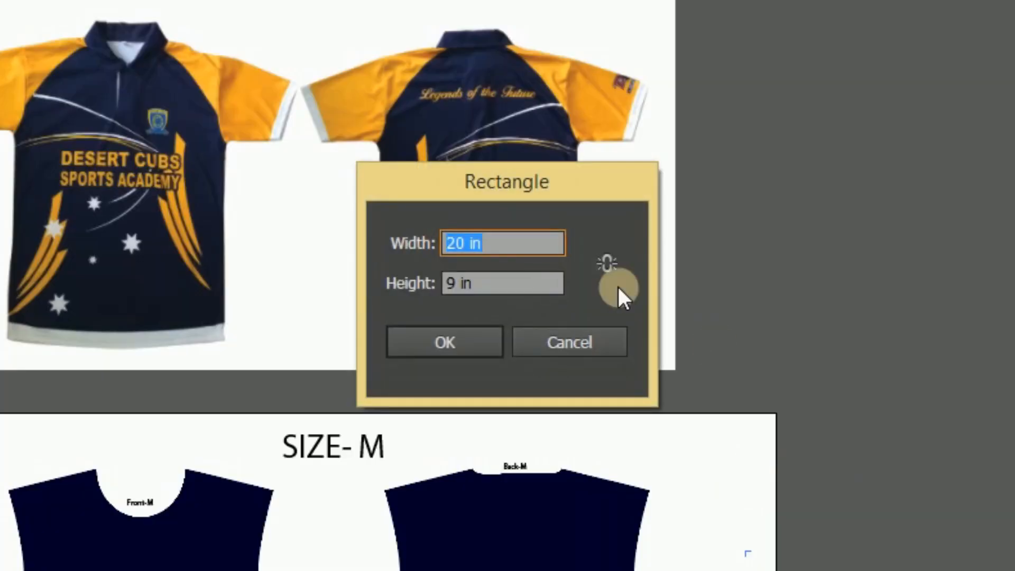
- Add a 9 × 20 in navy strip beside the back body and a 7 in navy square
type("2")
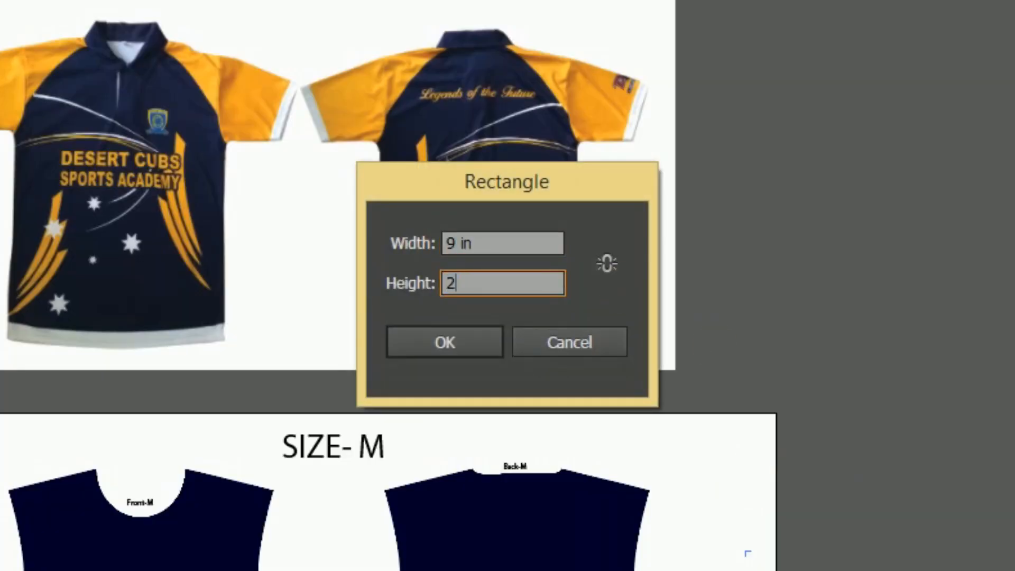
left_click(443, 342)
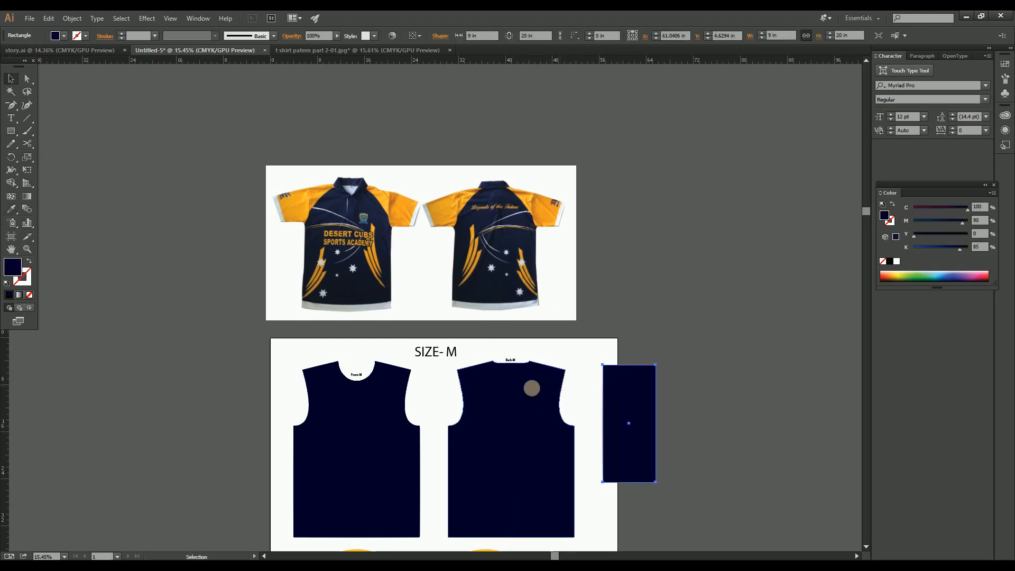
left_click_drag(628, 423, 583, 414)
type("7")
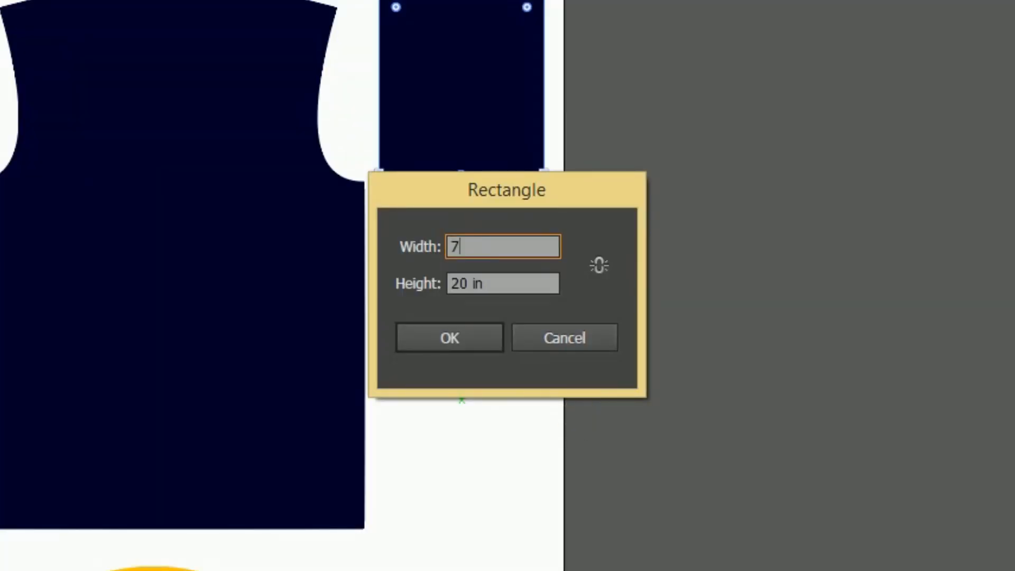
left_click(448, 337)
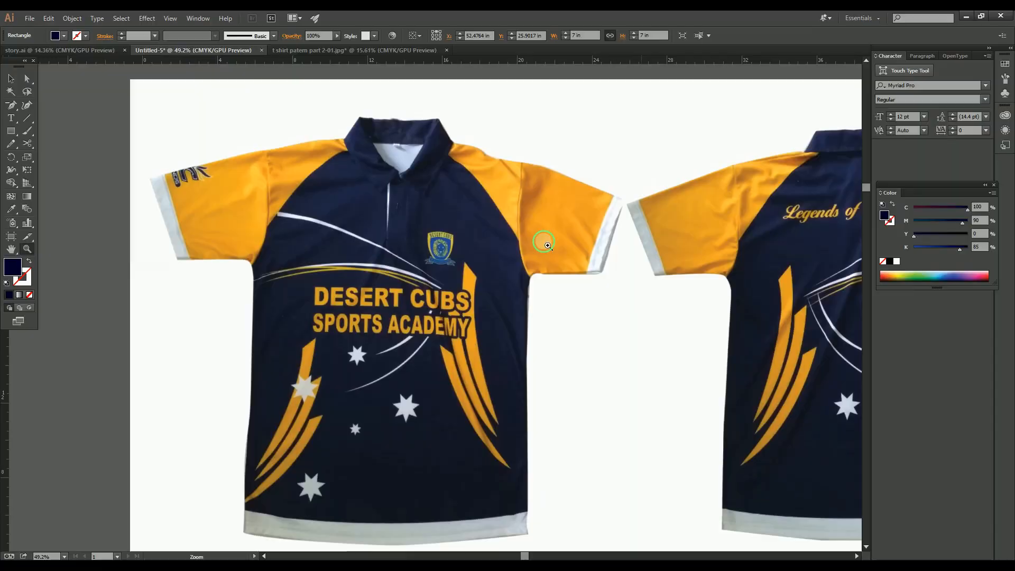
- Draw an 18 × 2 in rectangle at the right sleeve's lower edge
left_click(547, 244)
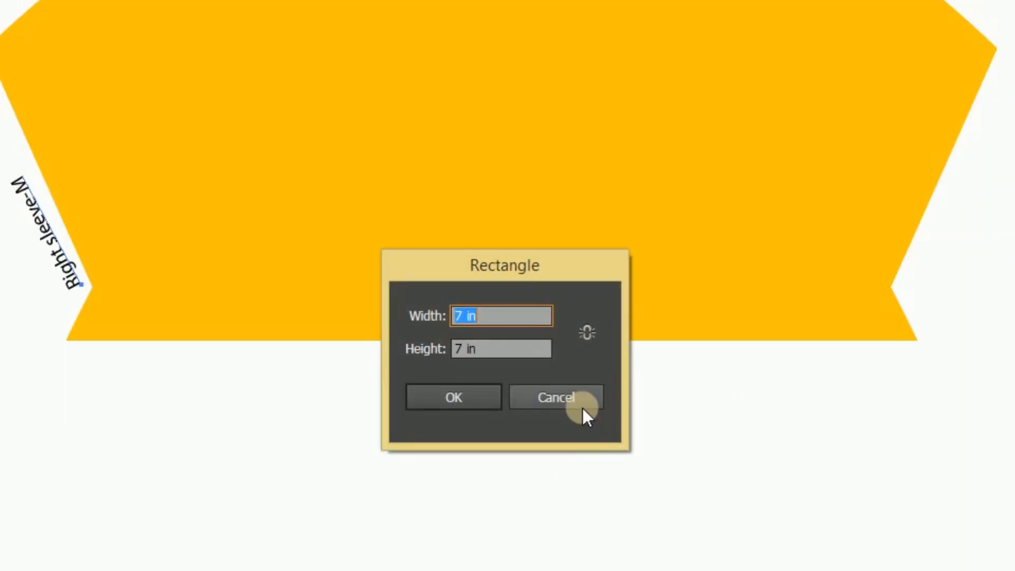
type("18")
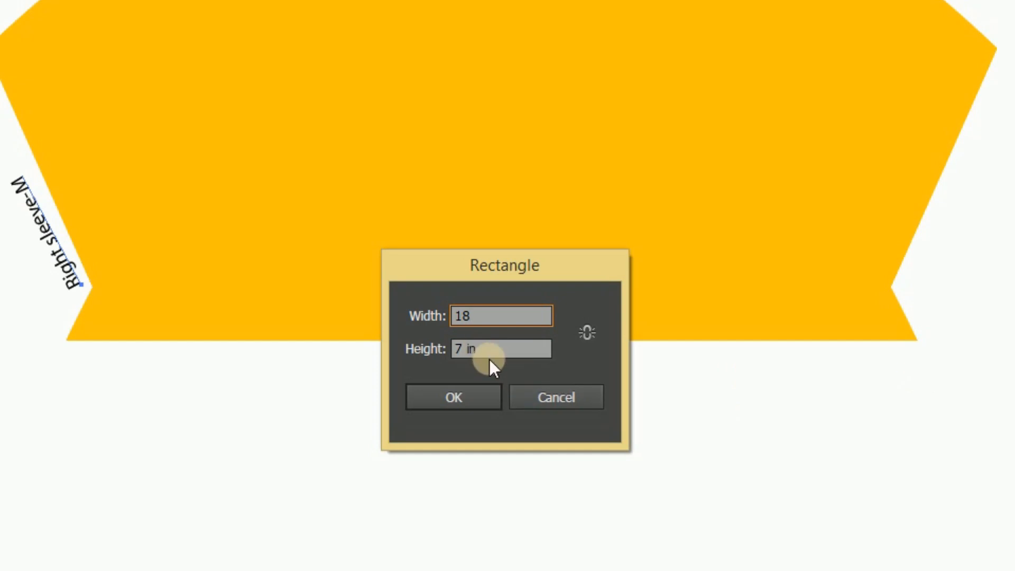
type("2")
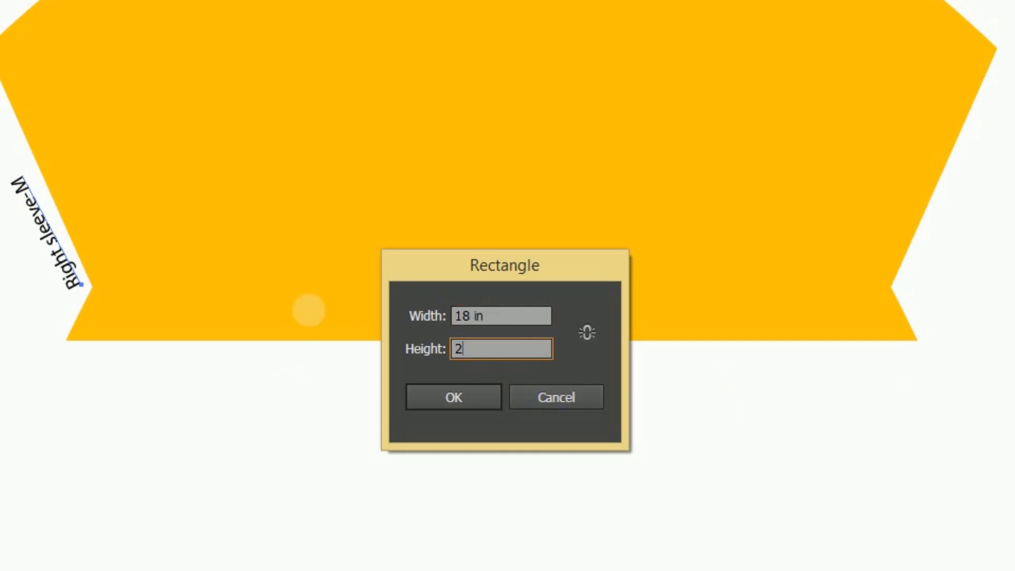
left_click(452, 397)
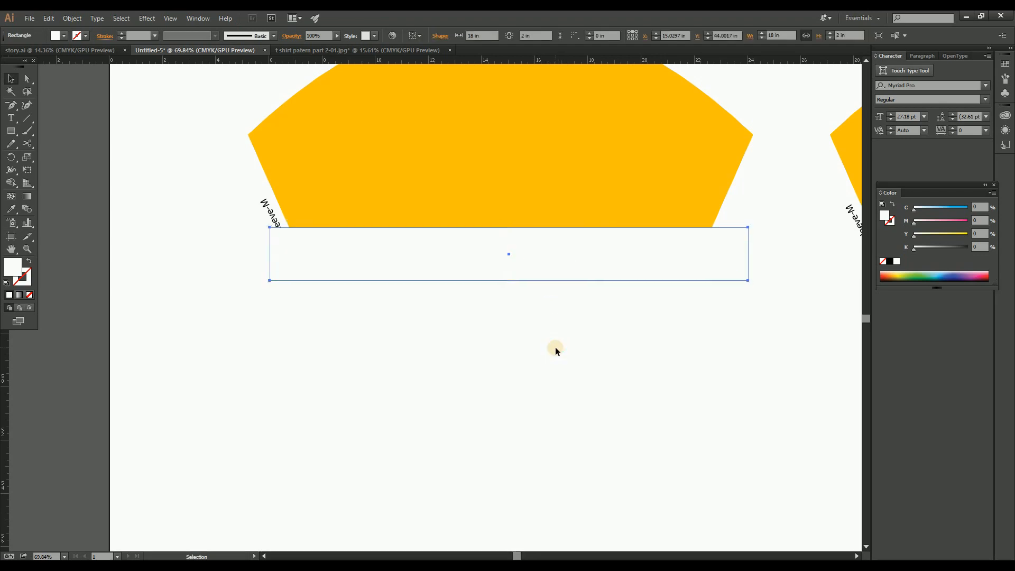
- Make the sleeve and band a compound path so the cuff band cuts out
left_click(28, 79)
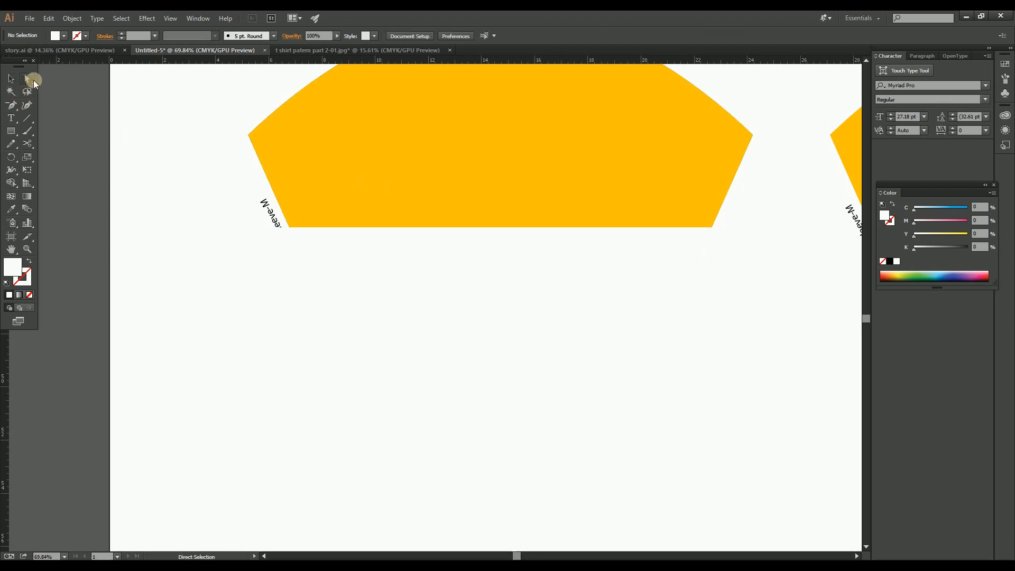
key("ctrl+c")
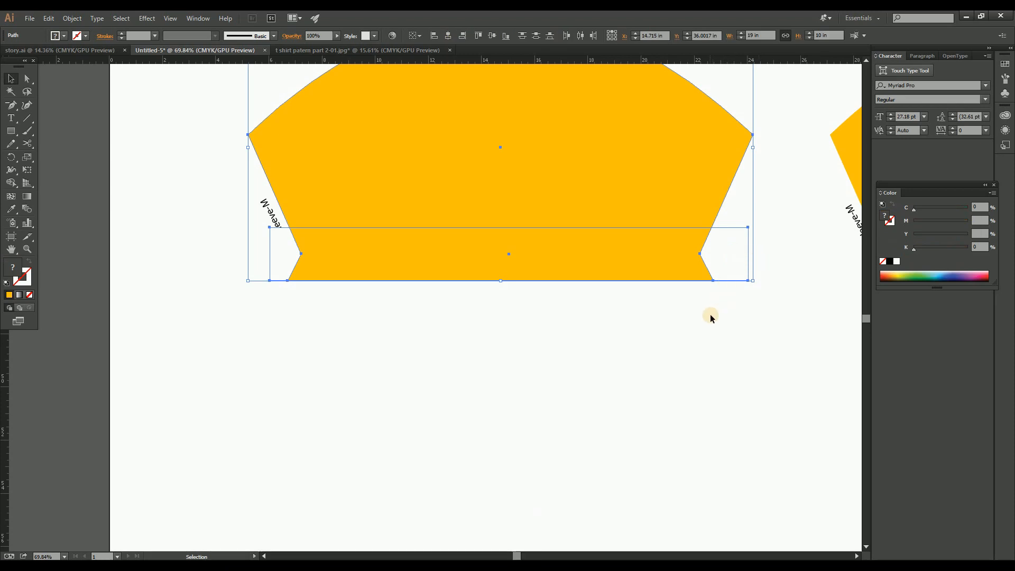
mouse_move(673, 206)
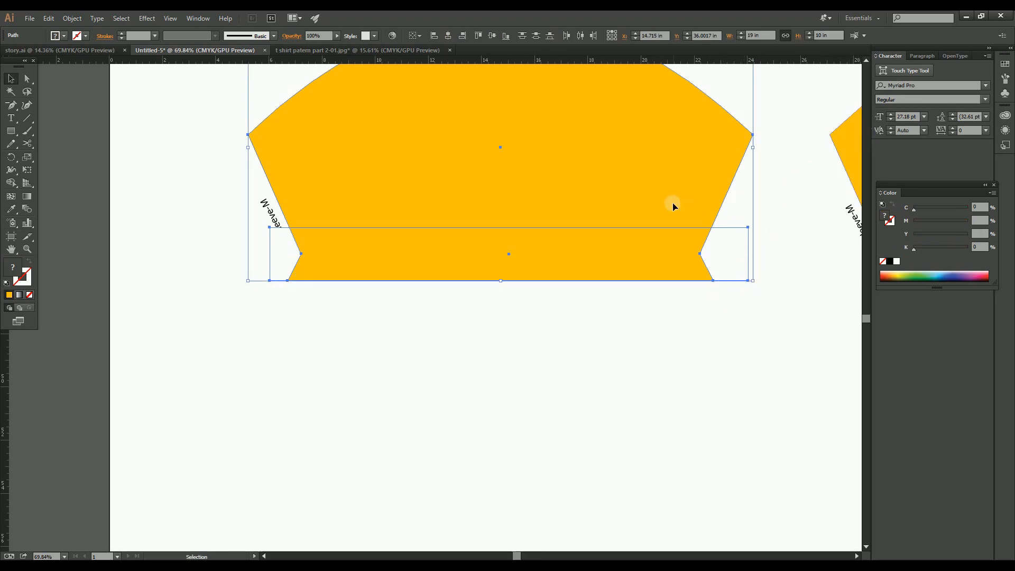
right_click(673, 206)
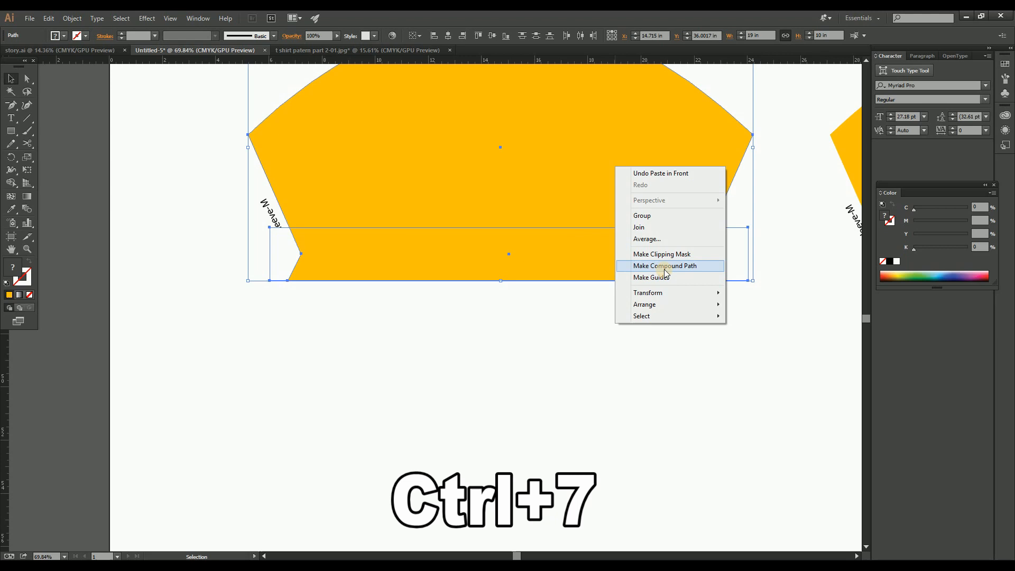
left_click(663, 265)
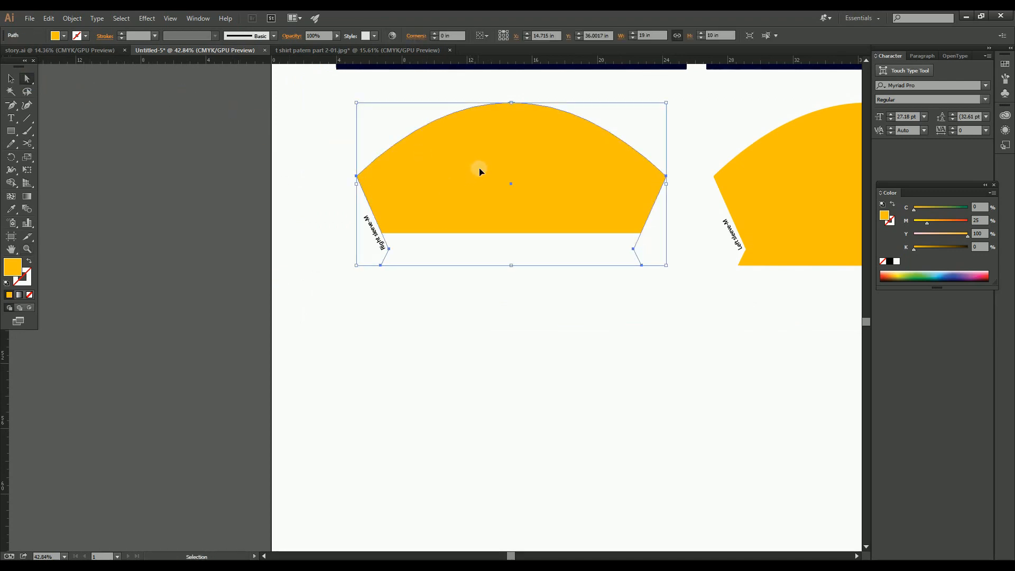
- Paste the cuff band in front on the left sleeve and check the cut at zoom
key("ctrl+c")
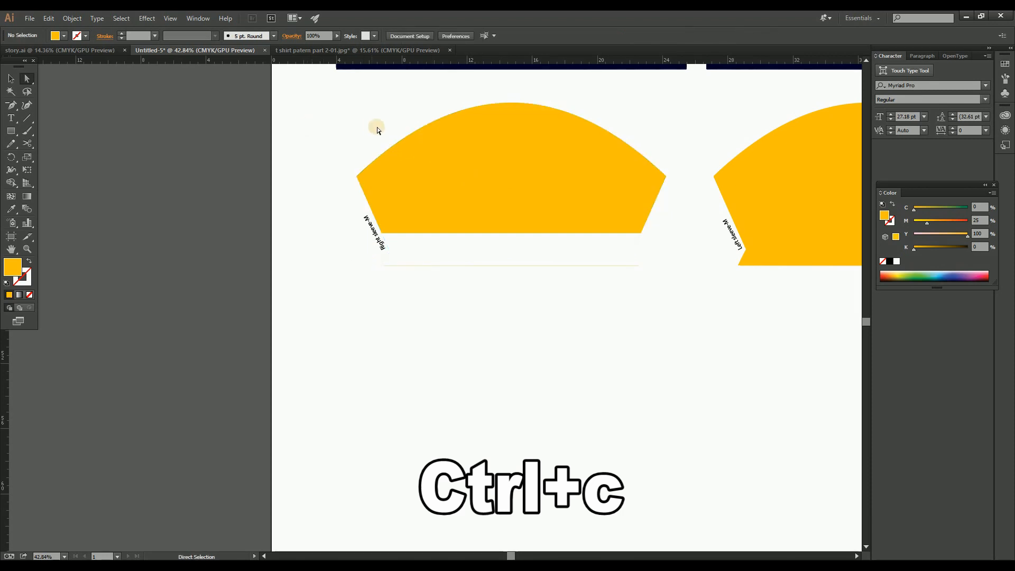
key("ctrl+f")
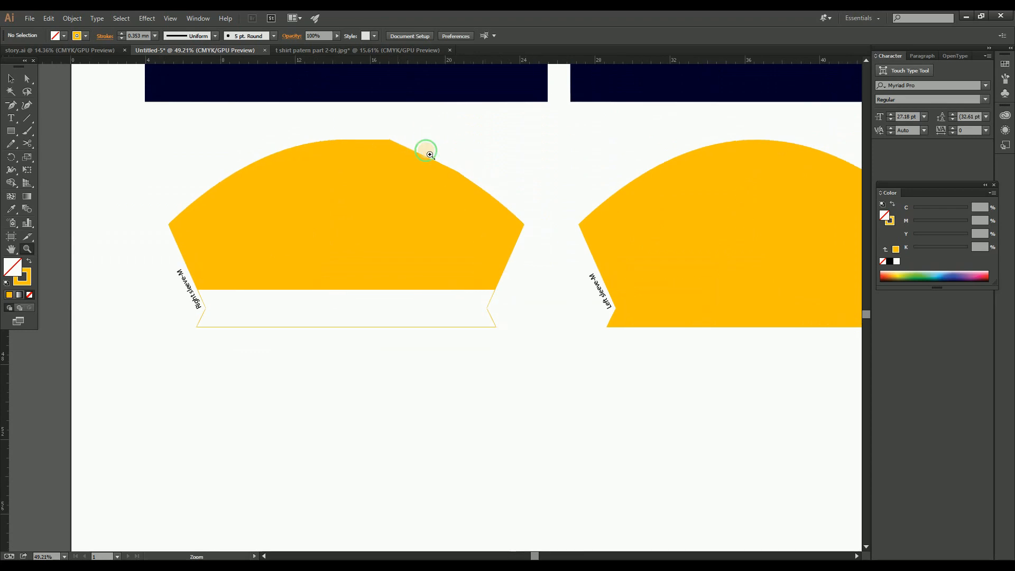
left_click(426, 153)
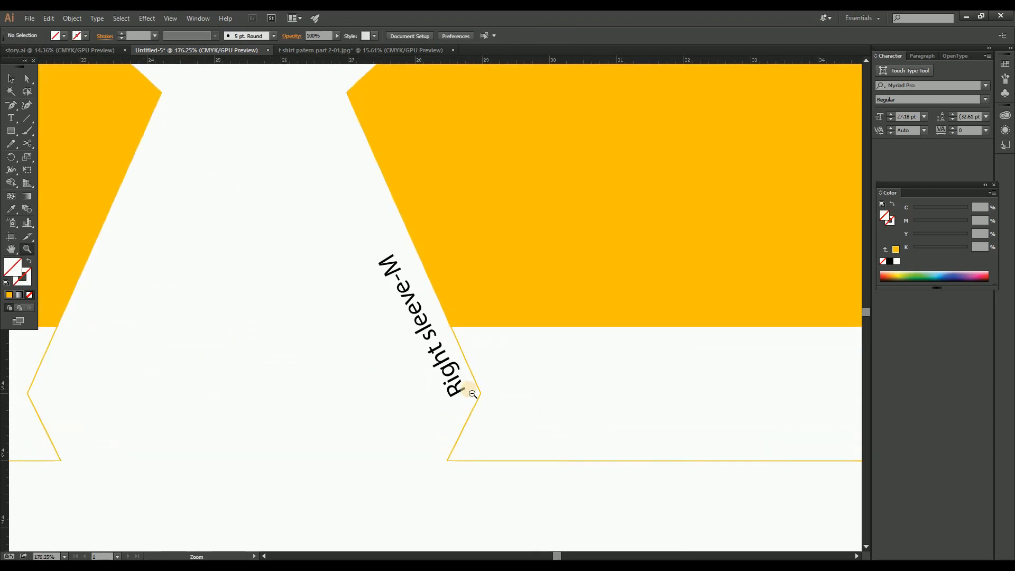
double_click(443, 376)
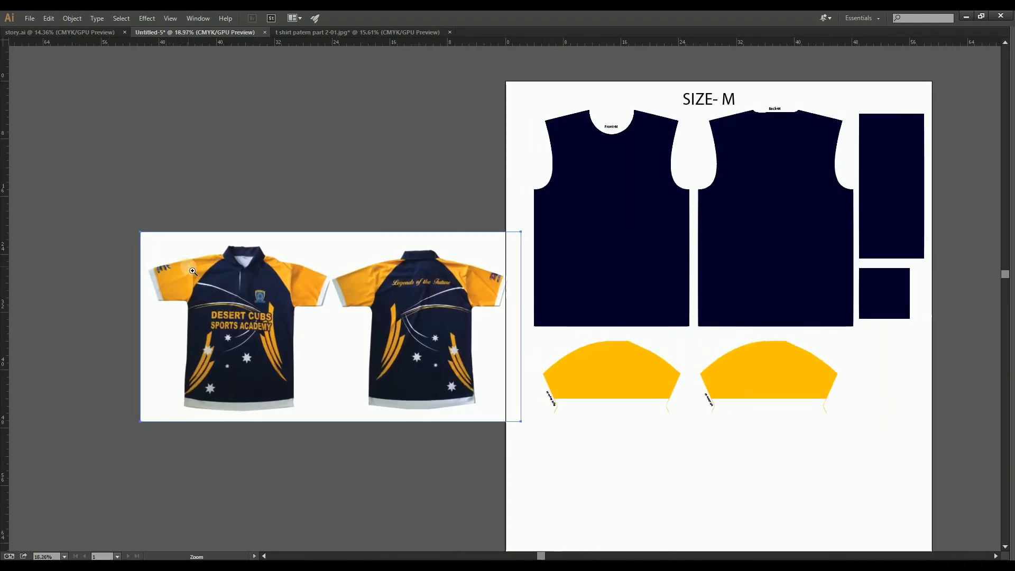
- Bring the Legends logo from its file onto the right sleeve's lower centre
key("ctrl+o")
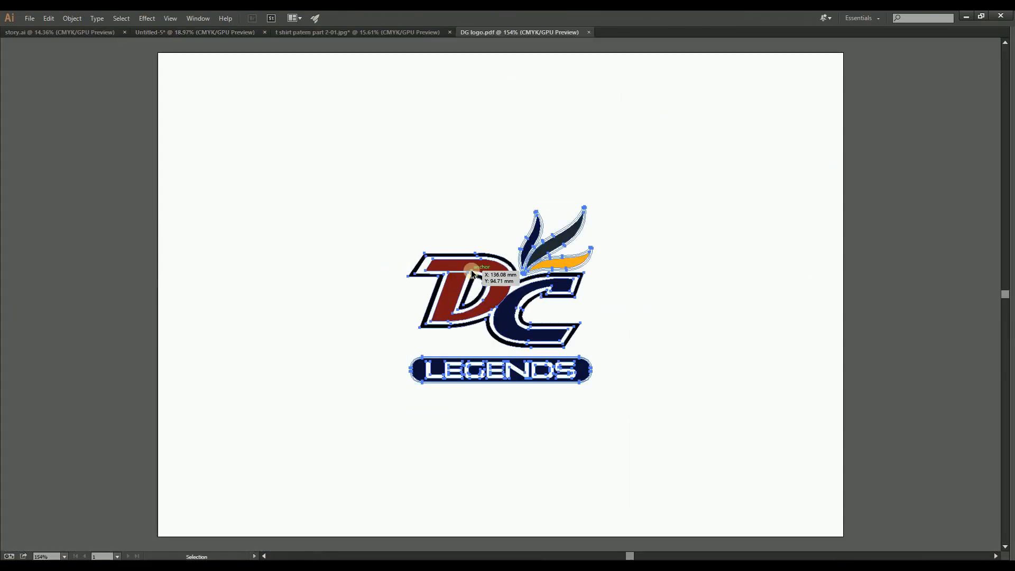
key("ctrl+v")
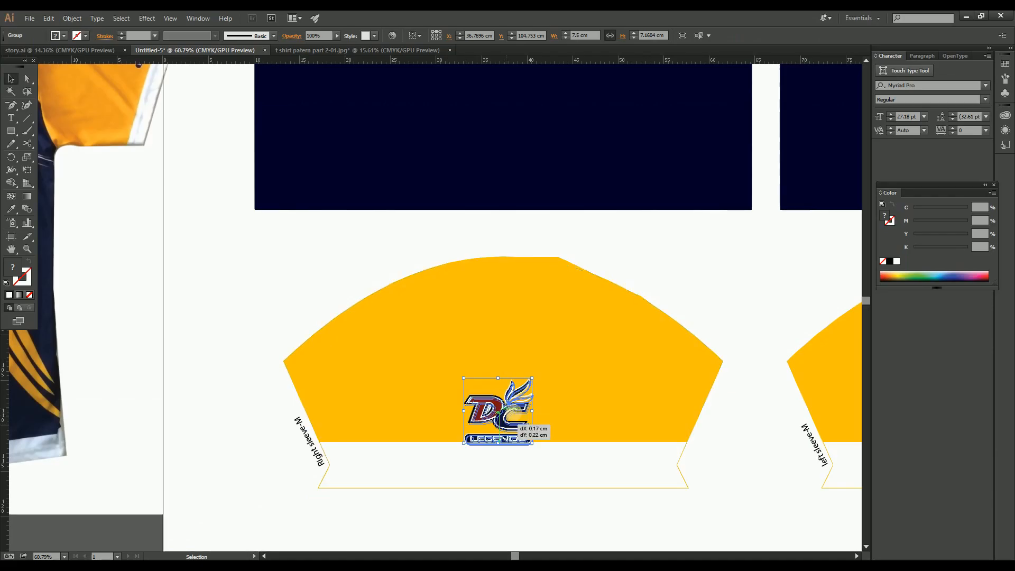
left_click_drag(497, 411, 509, 408)
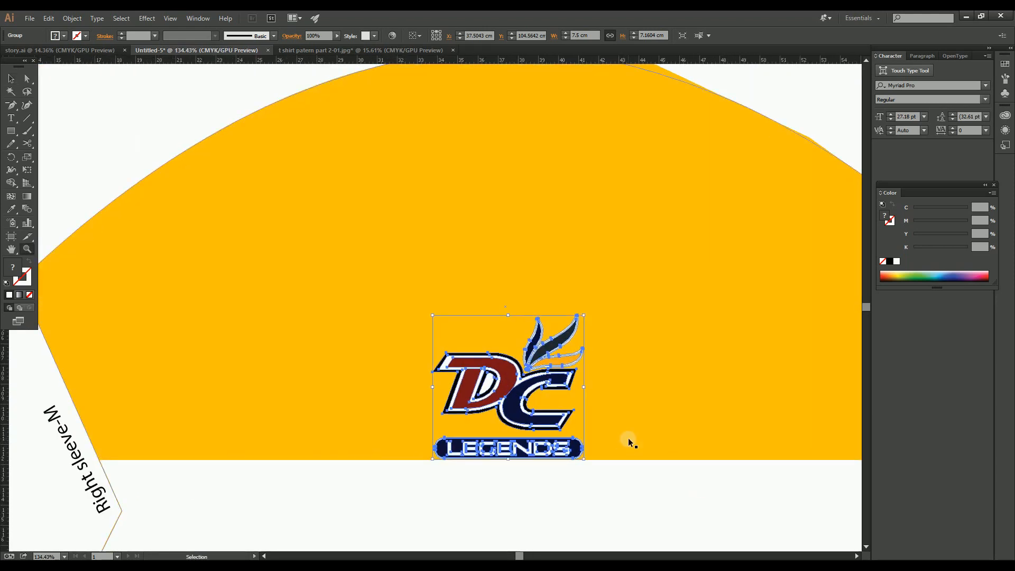
key("ctrl+k")
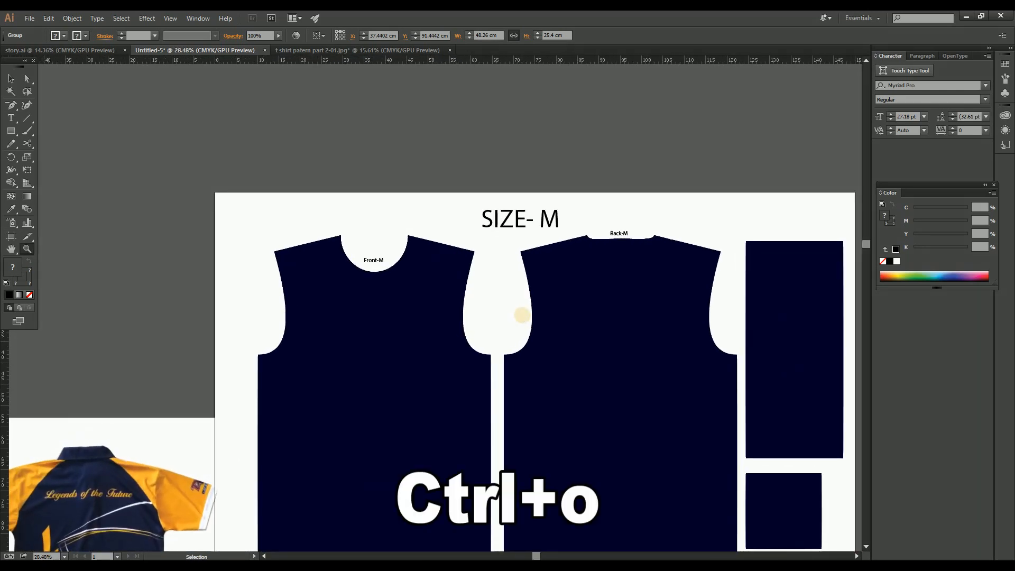
- Copy the Desert Cubs crest from Desert logo.pdf into the pattern file
key("ctrl+o")
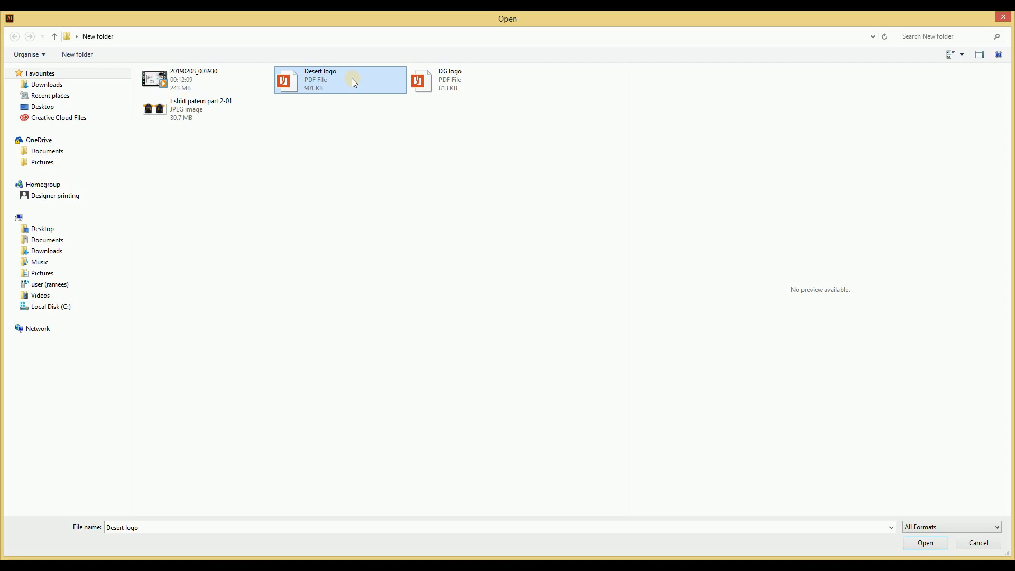
left_click(923, 543)
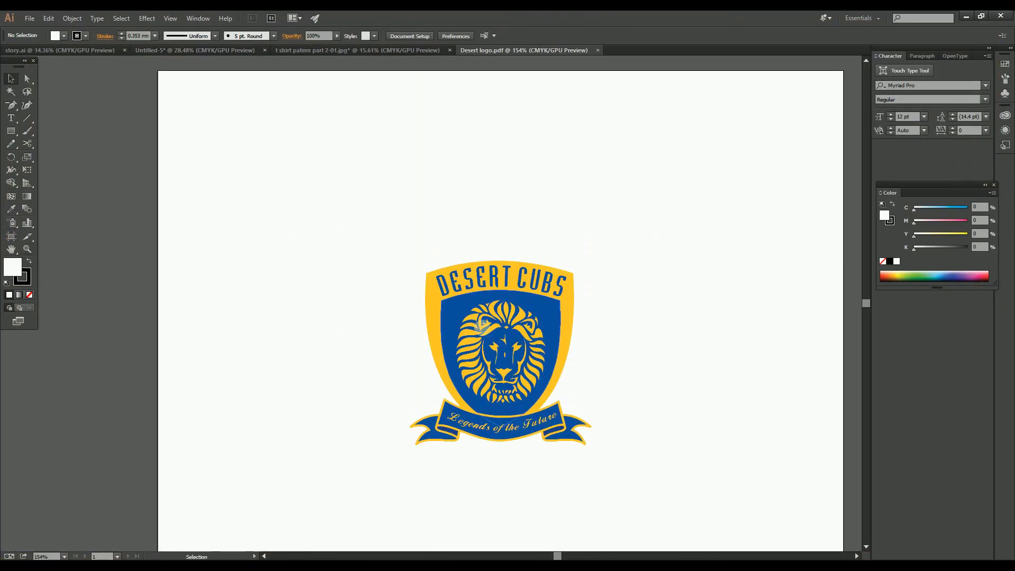
key("ctrl+c")
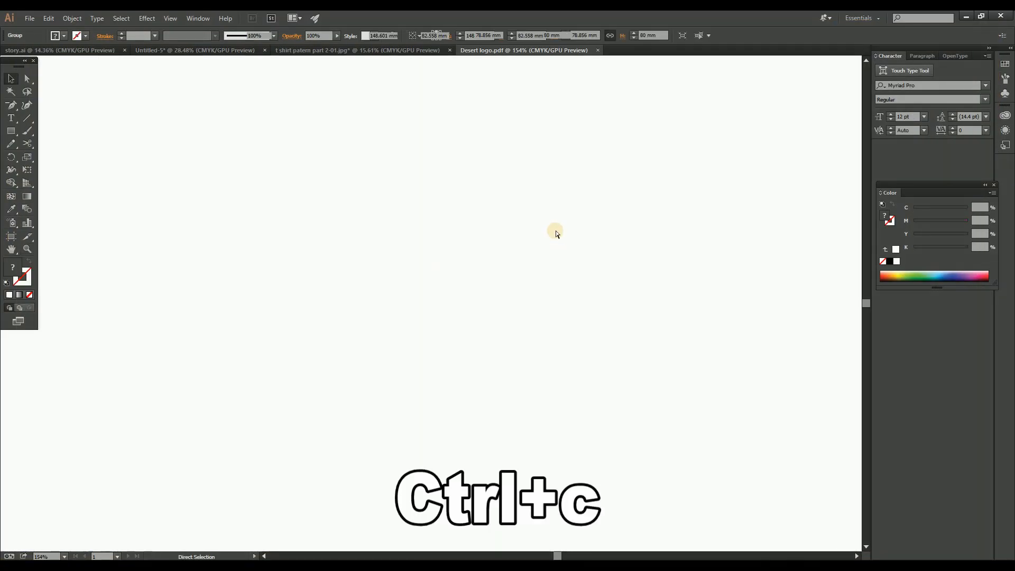
key("ctrl+v")
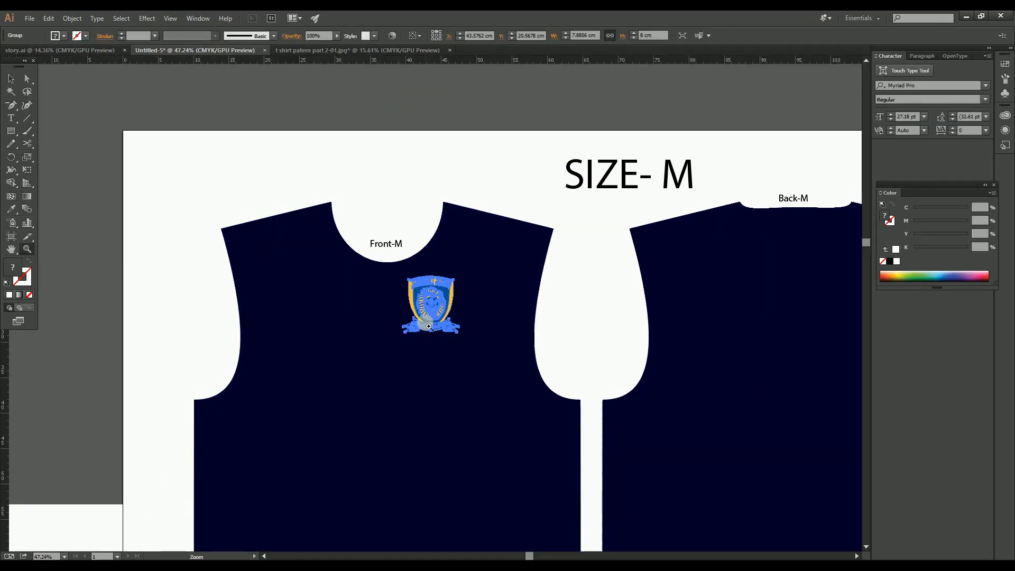
- Centre the crest on the chest and add a 4 × 6 in rectangle near the neckline
left_click_drag(431, 304, 463, 348)
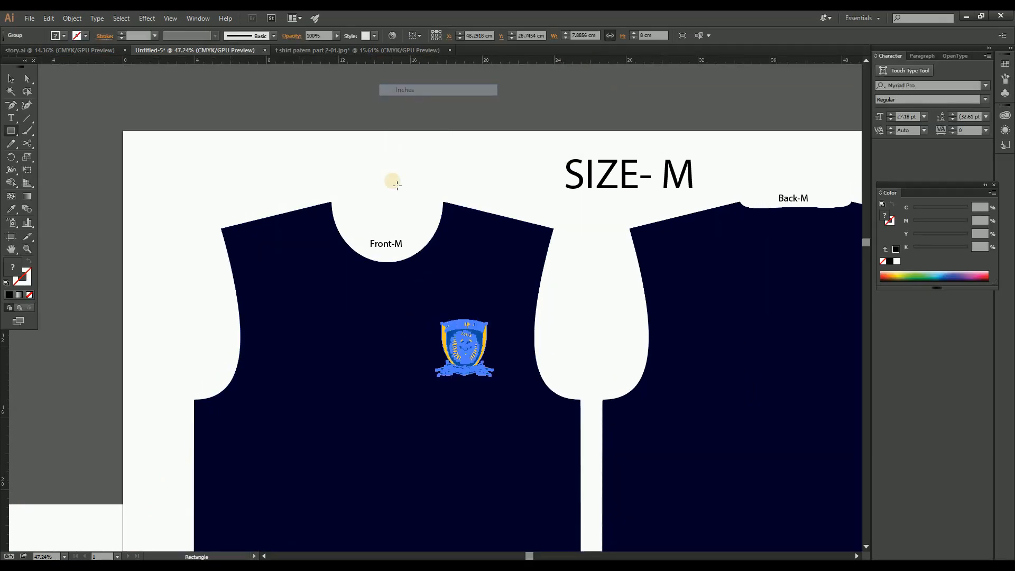
left_click(391, 181)
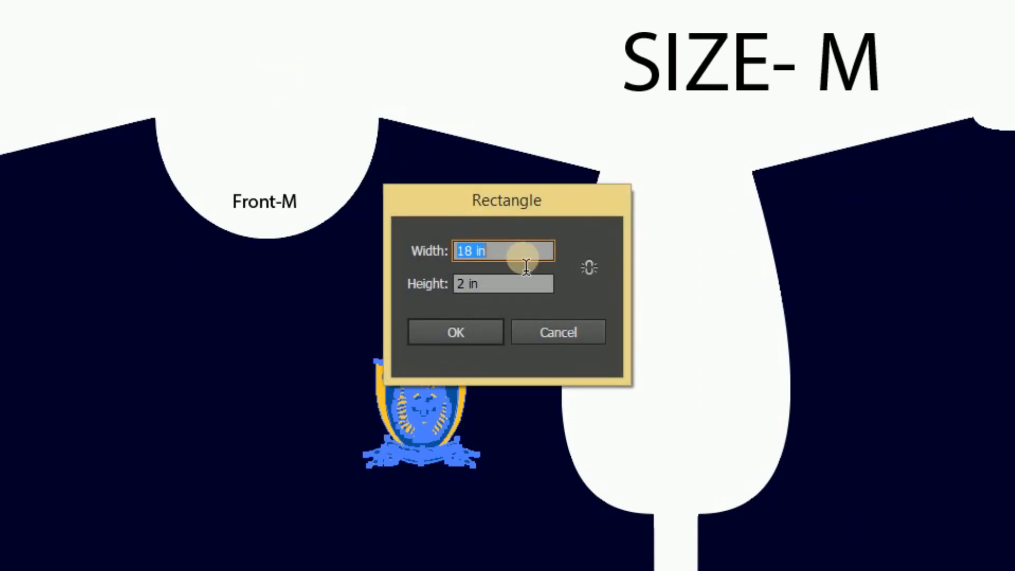
type("4")
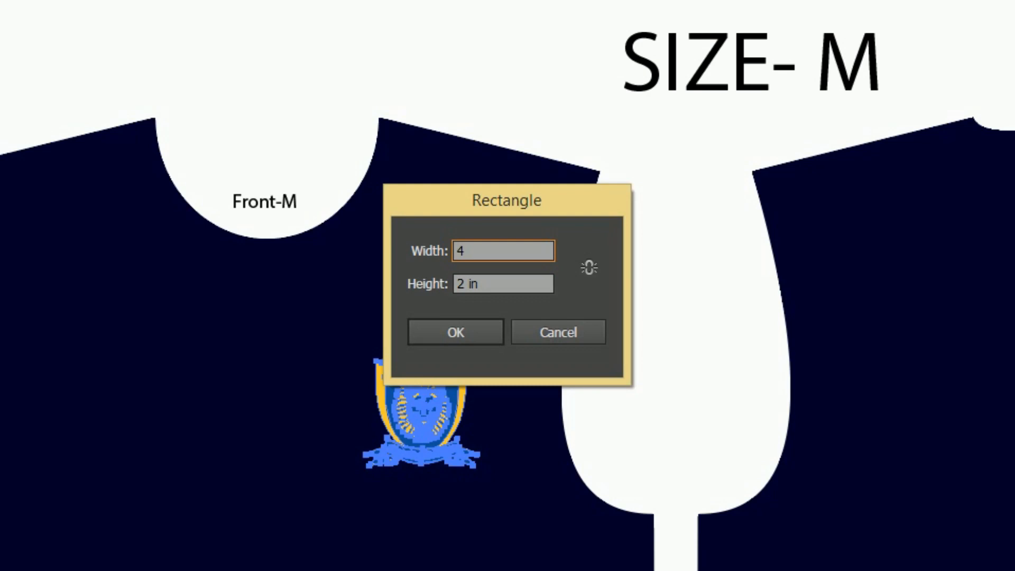
type("6")
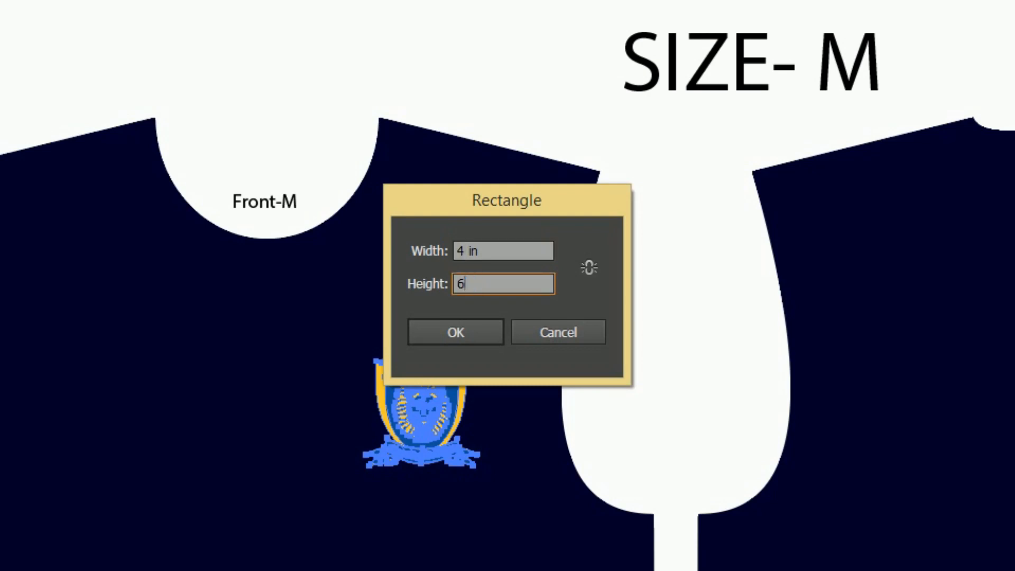
left_click(454, 332)
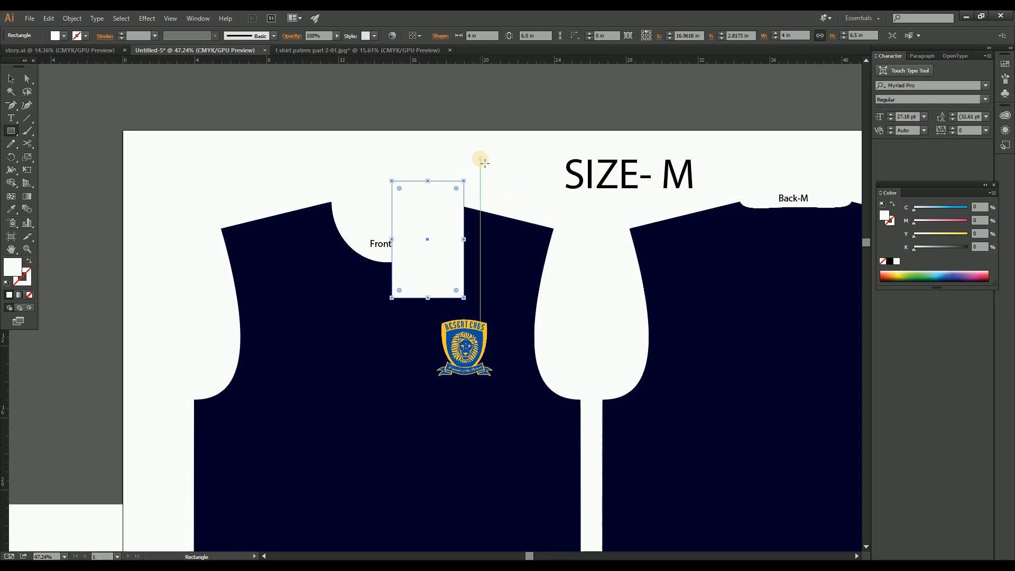
left_click_drag(426, 240, 412, 298)
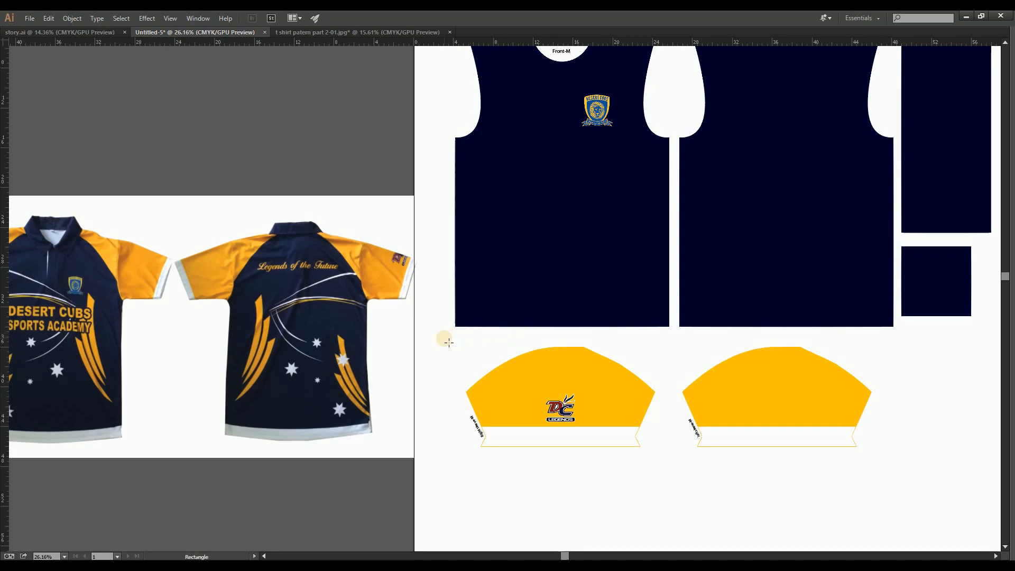
- Create a 50 in wide hem rectangle and place it along the Front-M body's bottom edge
left_click(445, 339)
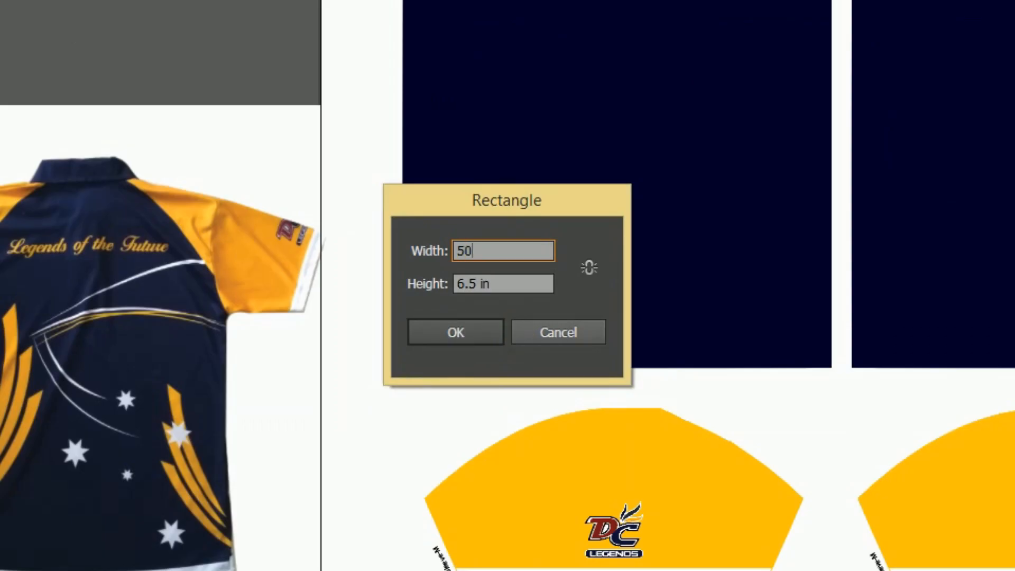
key("Tab")
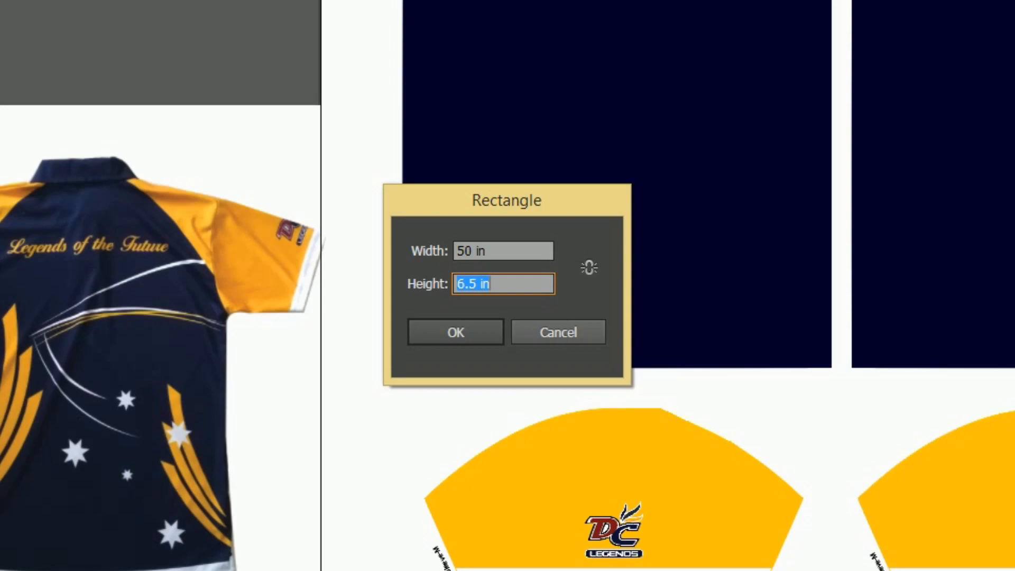
left_click(454, 332)
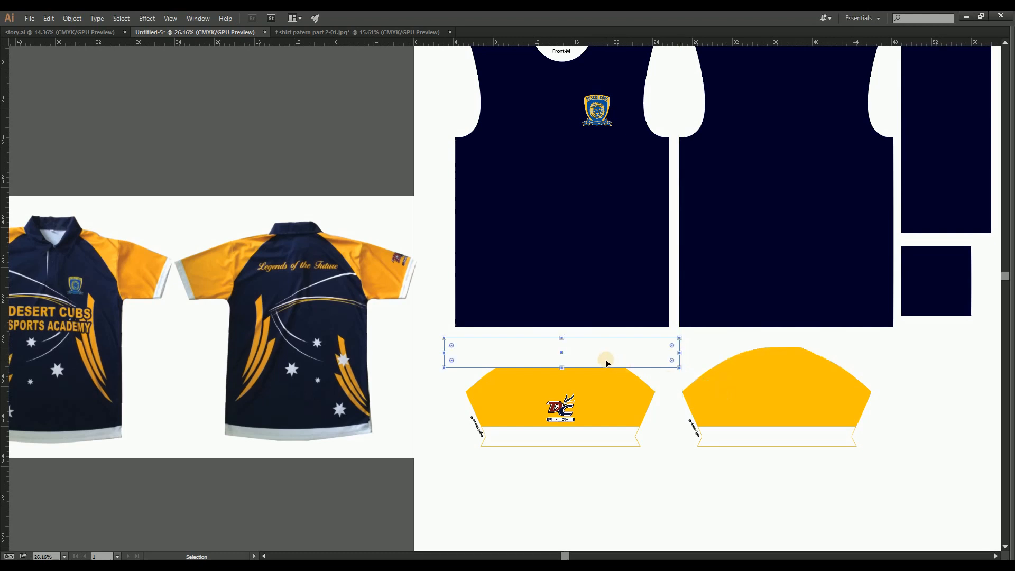
left_click_drag(605, 361, 607, 318)
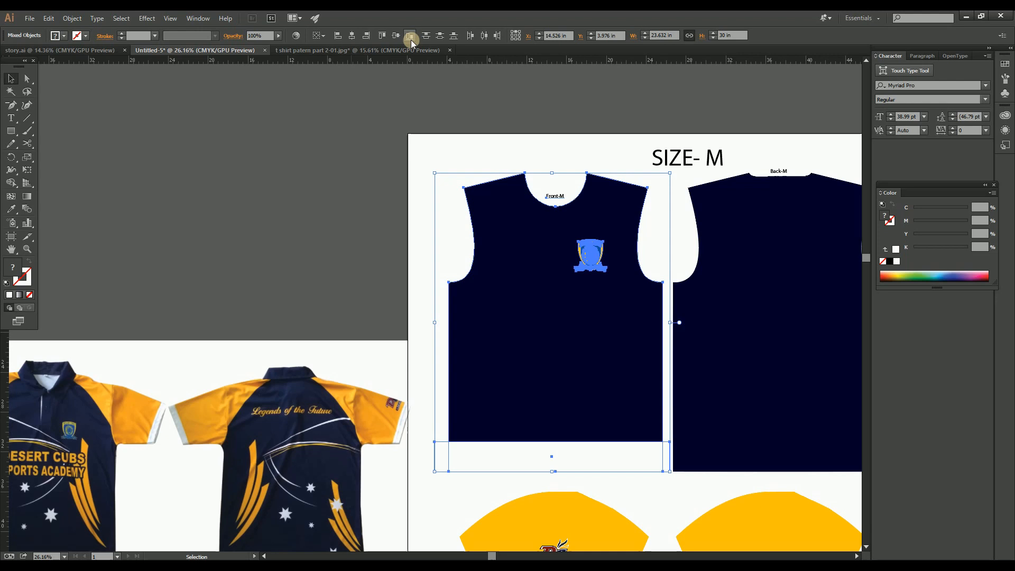
mouse_move(476, 125)
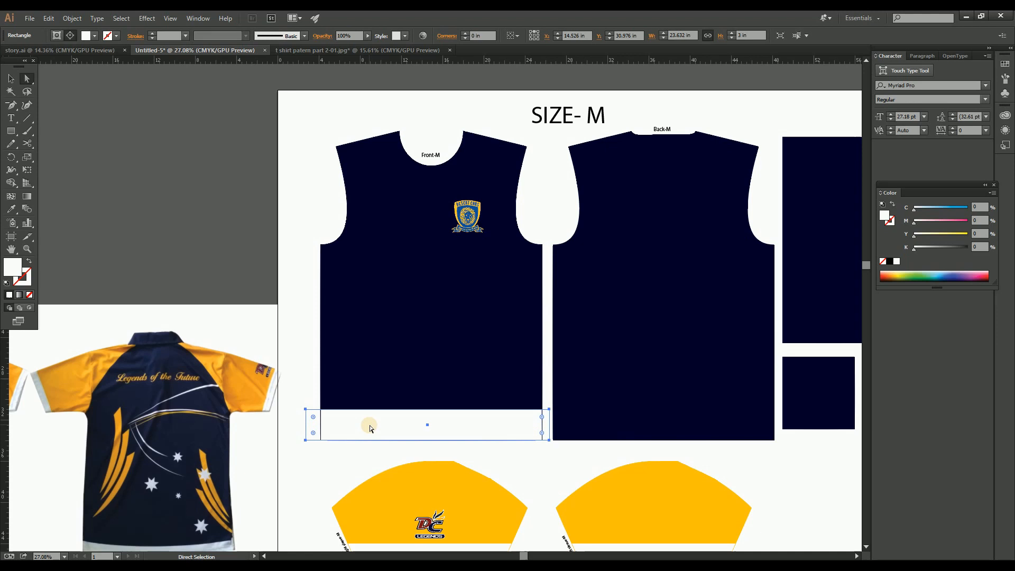
- Duplicate the white hem rectangle under the Back-M body and arrange it with the body shape
left_click_drag(369, 424, 647, 421)
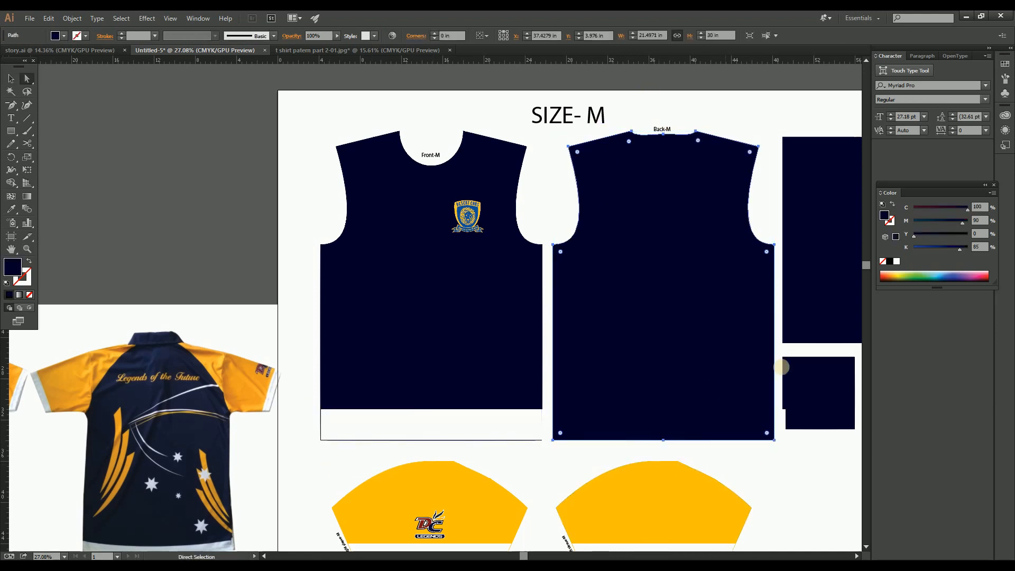
left_click(793, 462)
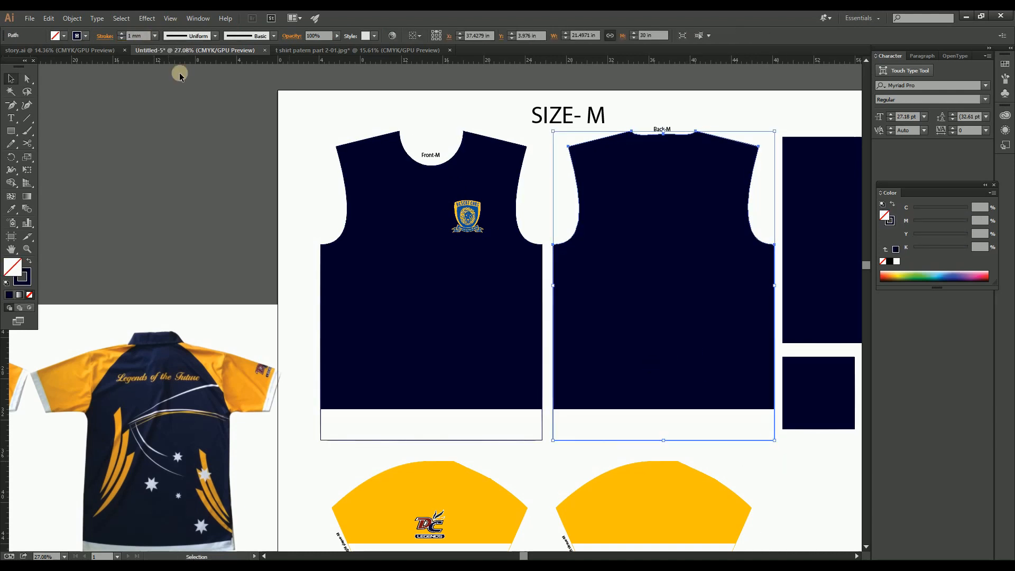
left_click(193, 31)
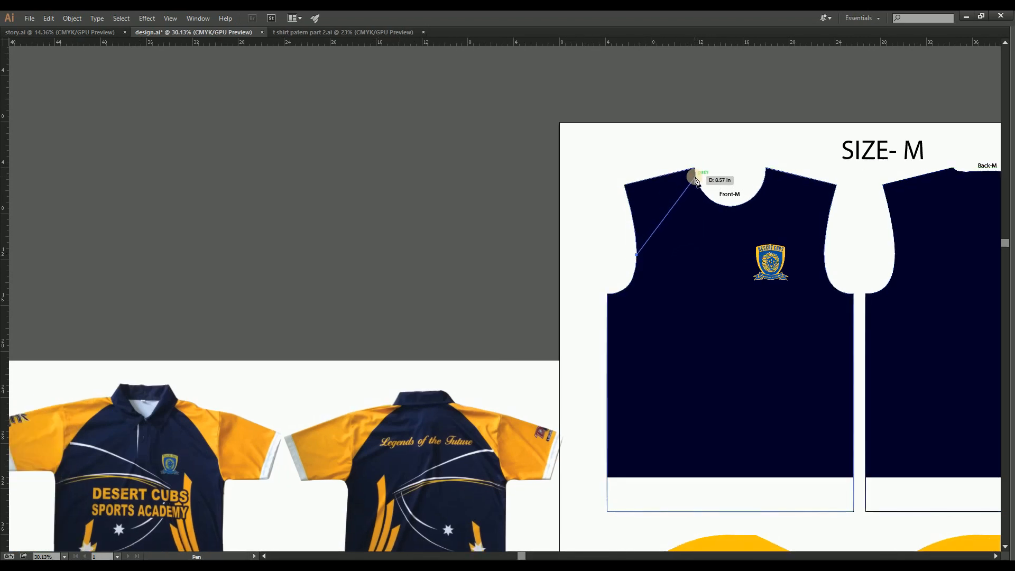
- Draw the curved raglan seam from armhole to neckline and fill the shoulder panels yellow on front and back
left_click_drag(692, 178, 708, 171)
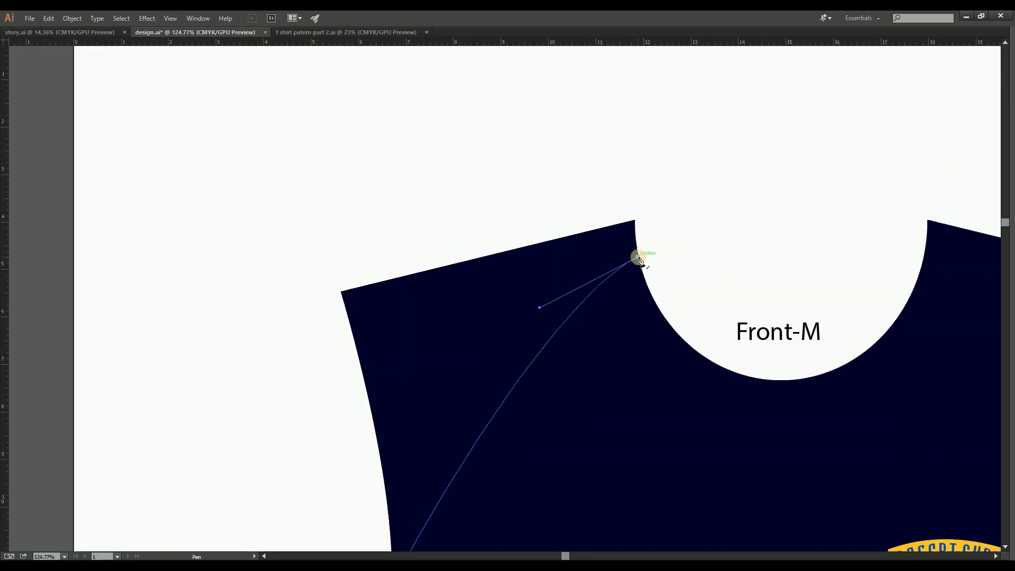
left_click(335, 298)
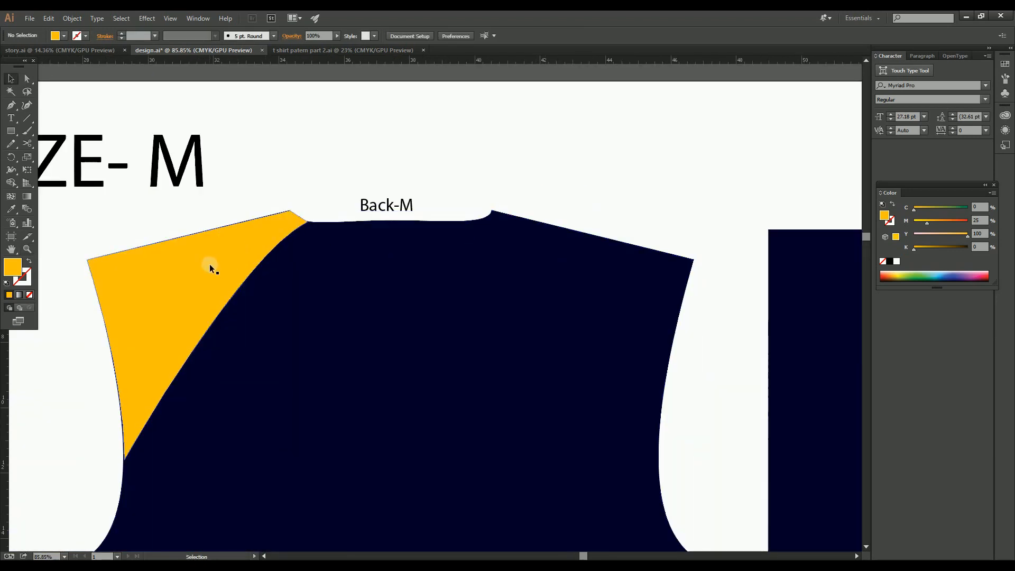
left_click_drag(211, 269, 608, 271)
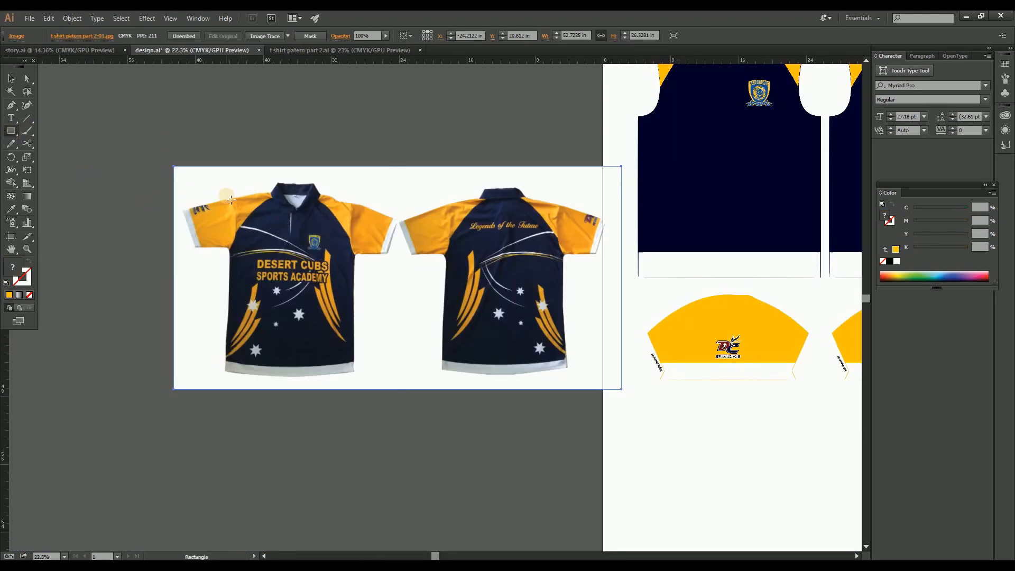
- Outline the front shirt in the reference photo and crop it with a clipping mask
left_click_drag(229, 200, 340, 369)
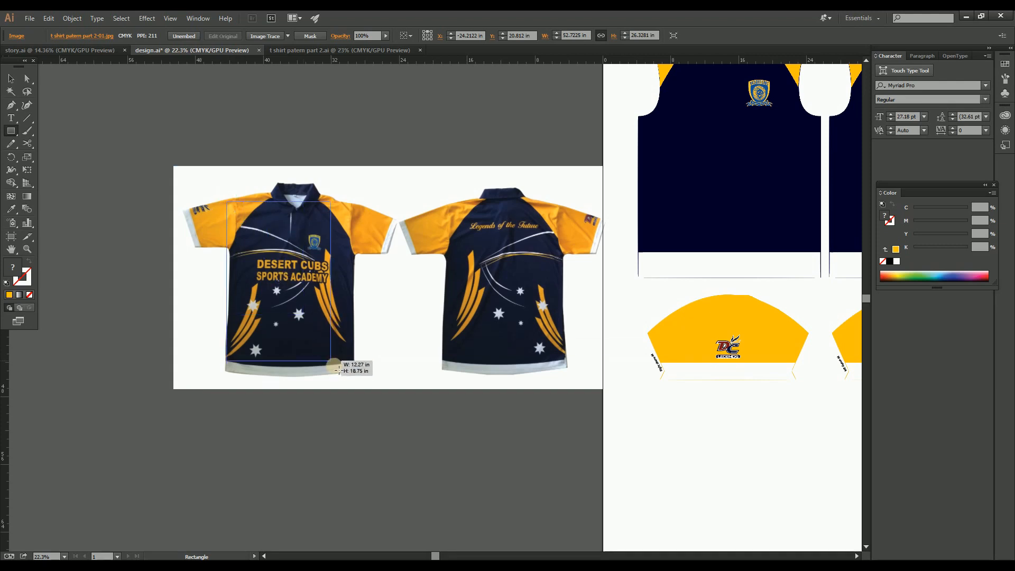
left_click_drag(338, 369, 362, 374)
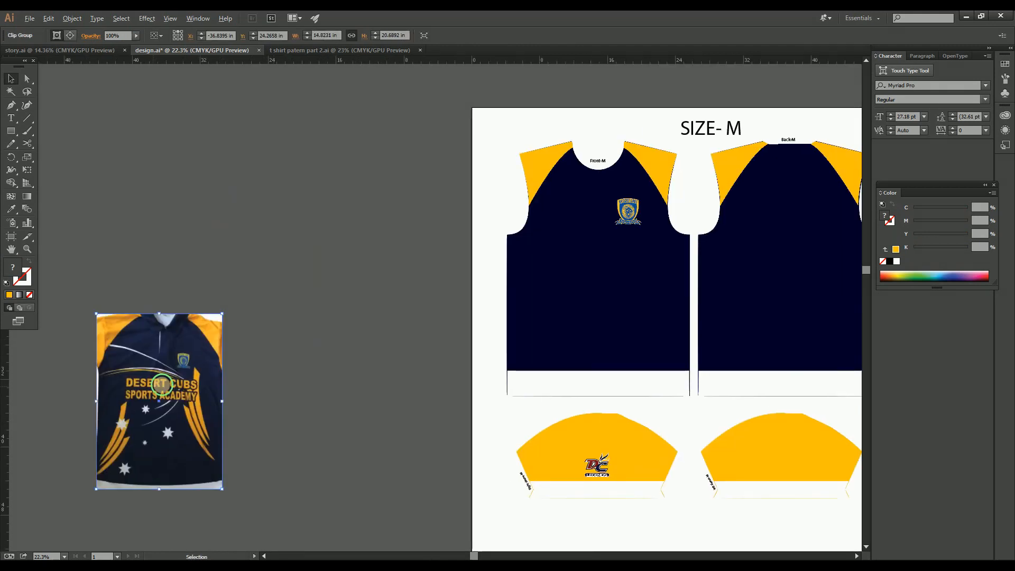
- Move the cropped front photo over the Front-M body and scale it to cover the panel
left_click_drag(158, 399, 607, 402)
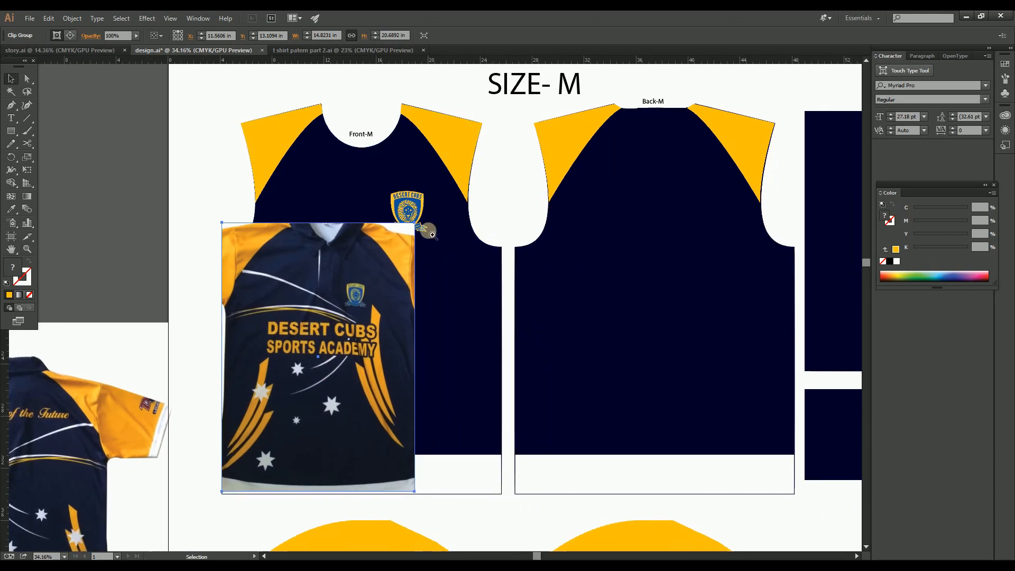
left_click_drag(427, 232, 494, 133)
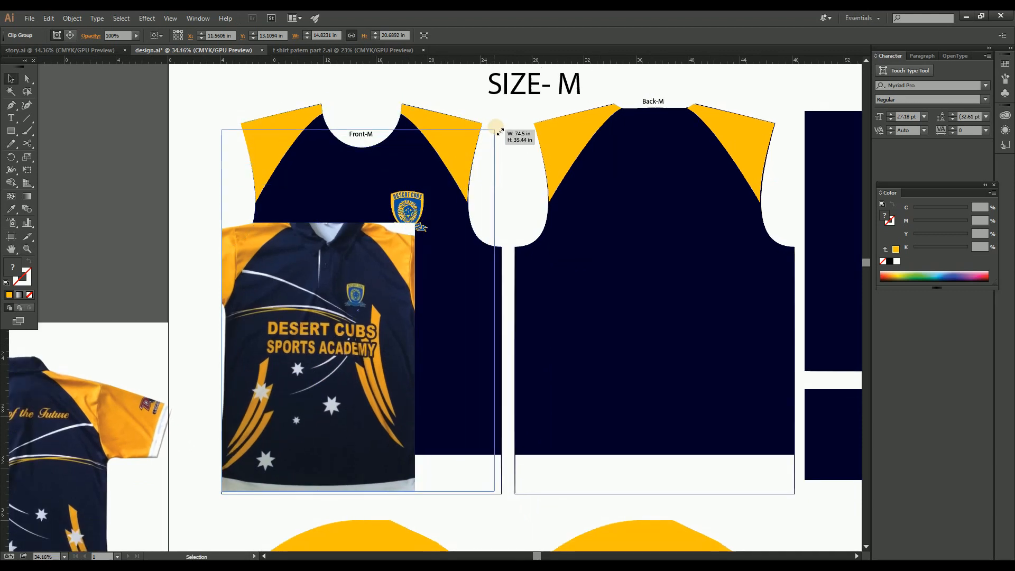
left_click_drag(495, 129, 501, 103)
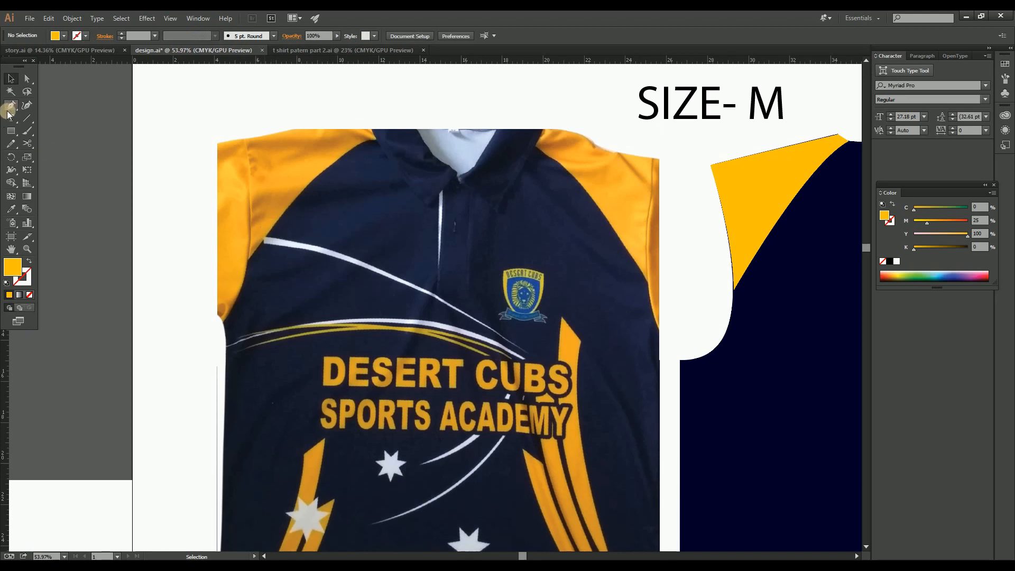
- Trace the white stars and swooshes and the yellow stripe over the front photo, setting white and yellow fills
left_click(10, 104)
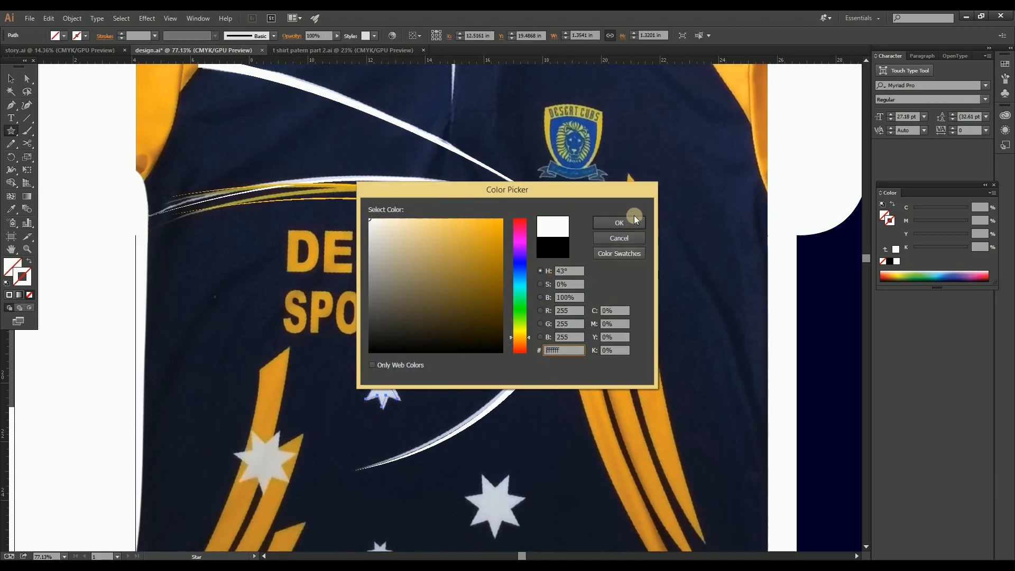
left_click(618, 223)
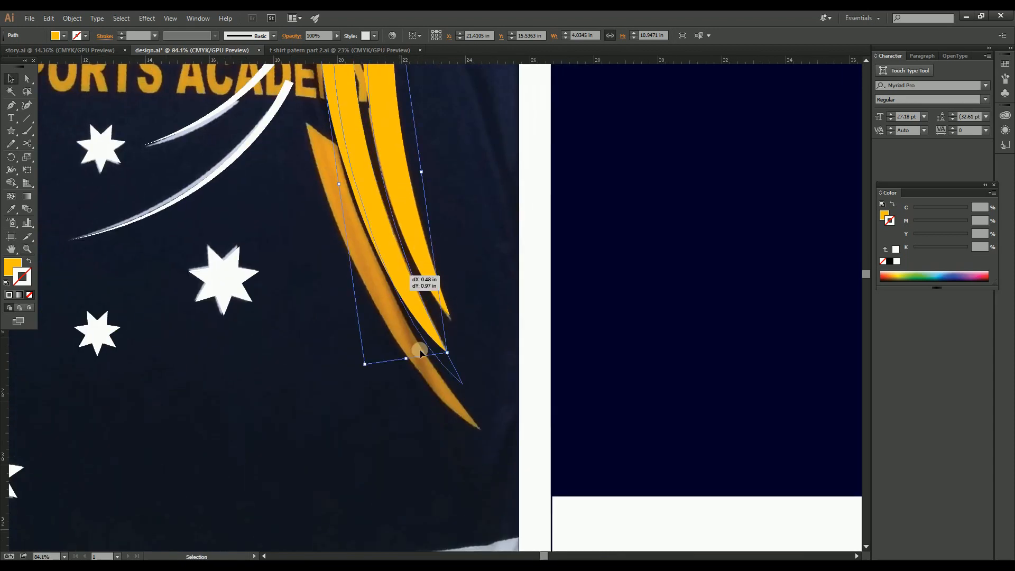
left_click_drag(421, 353, 337, 158)
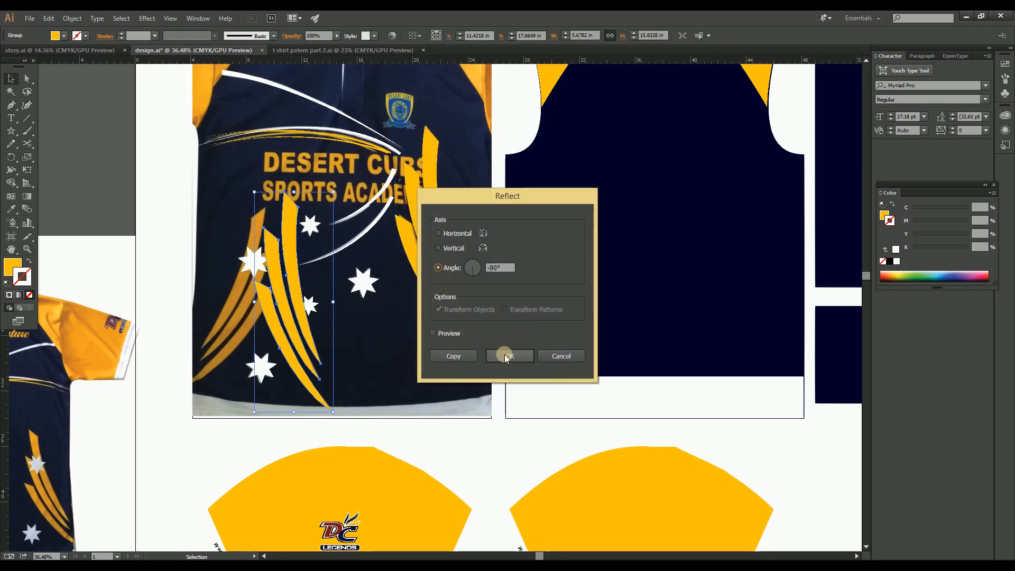
- Reflect the traced front artwork and lettering into a mirrored copy for the Back-M body
left_click(508, 355)
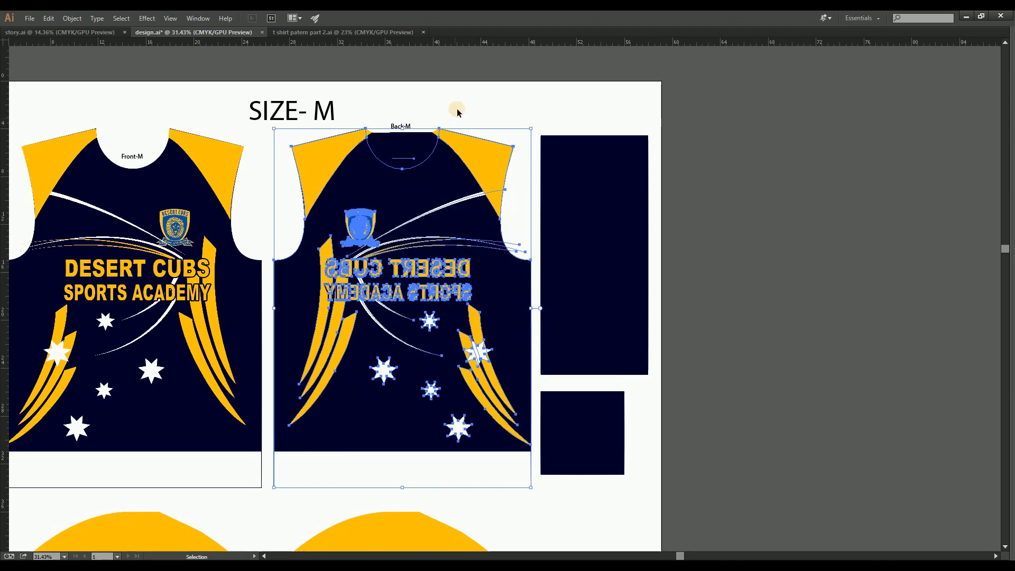
mouse_move(466, 149)
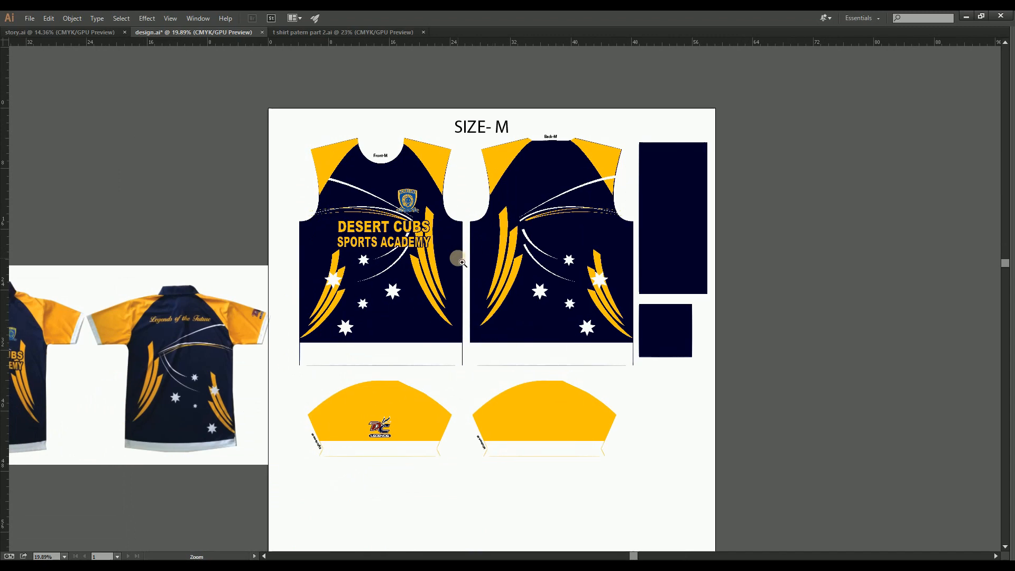
- Delete the mirrored lettering and crest from Back-M, then select the back's yellow shoulder shapes
left_click(510, 154)
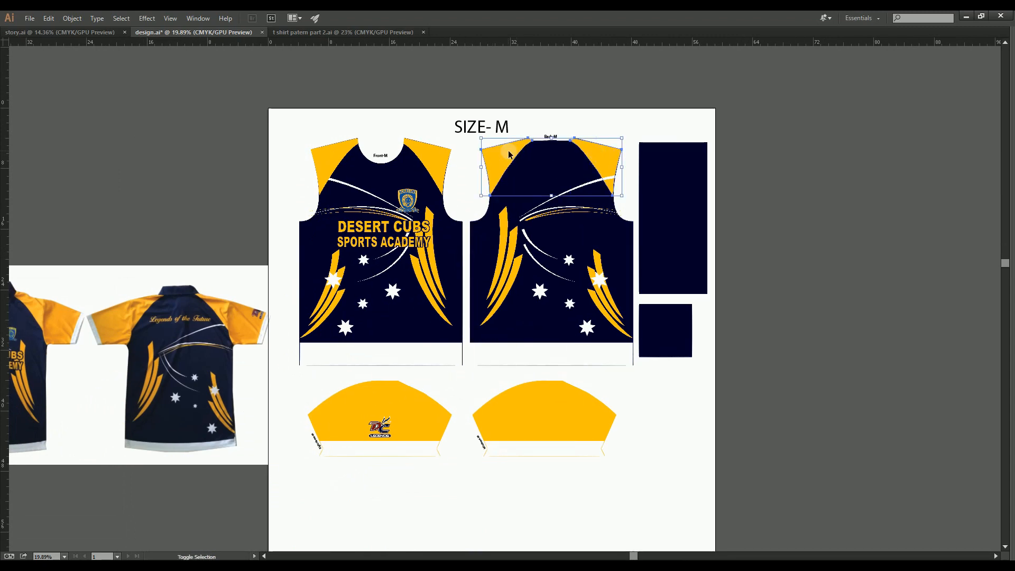